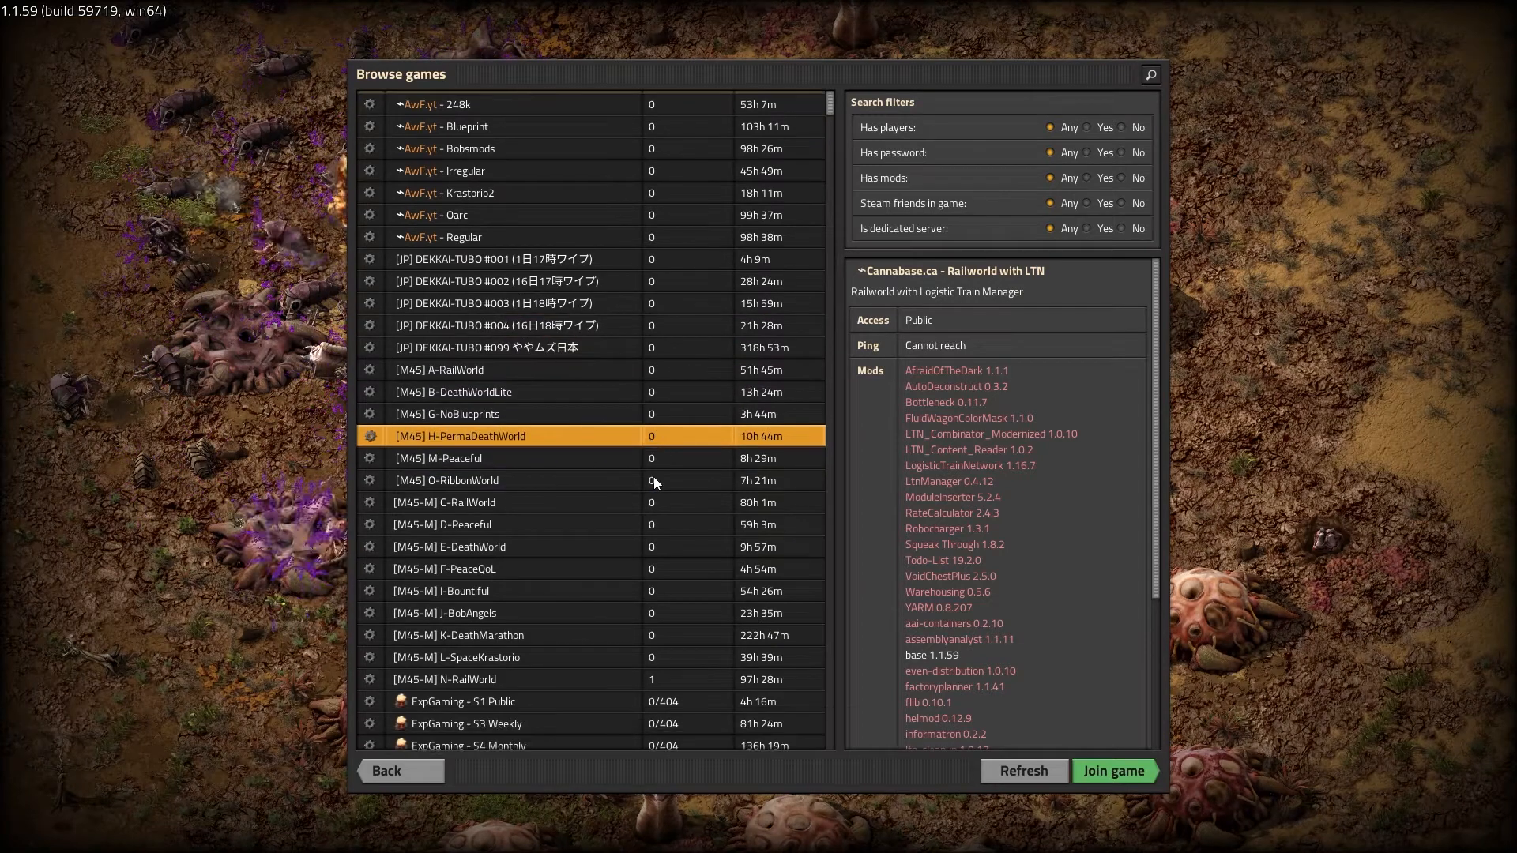
- Scroll the public games list and select the Apex Hosting server (public, 0/100 players)
{"action": "scroll", "scroll_direction": "down", "scroll_amount": 3}
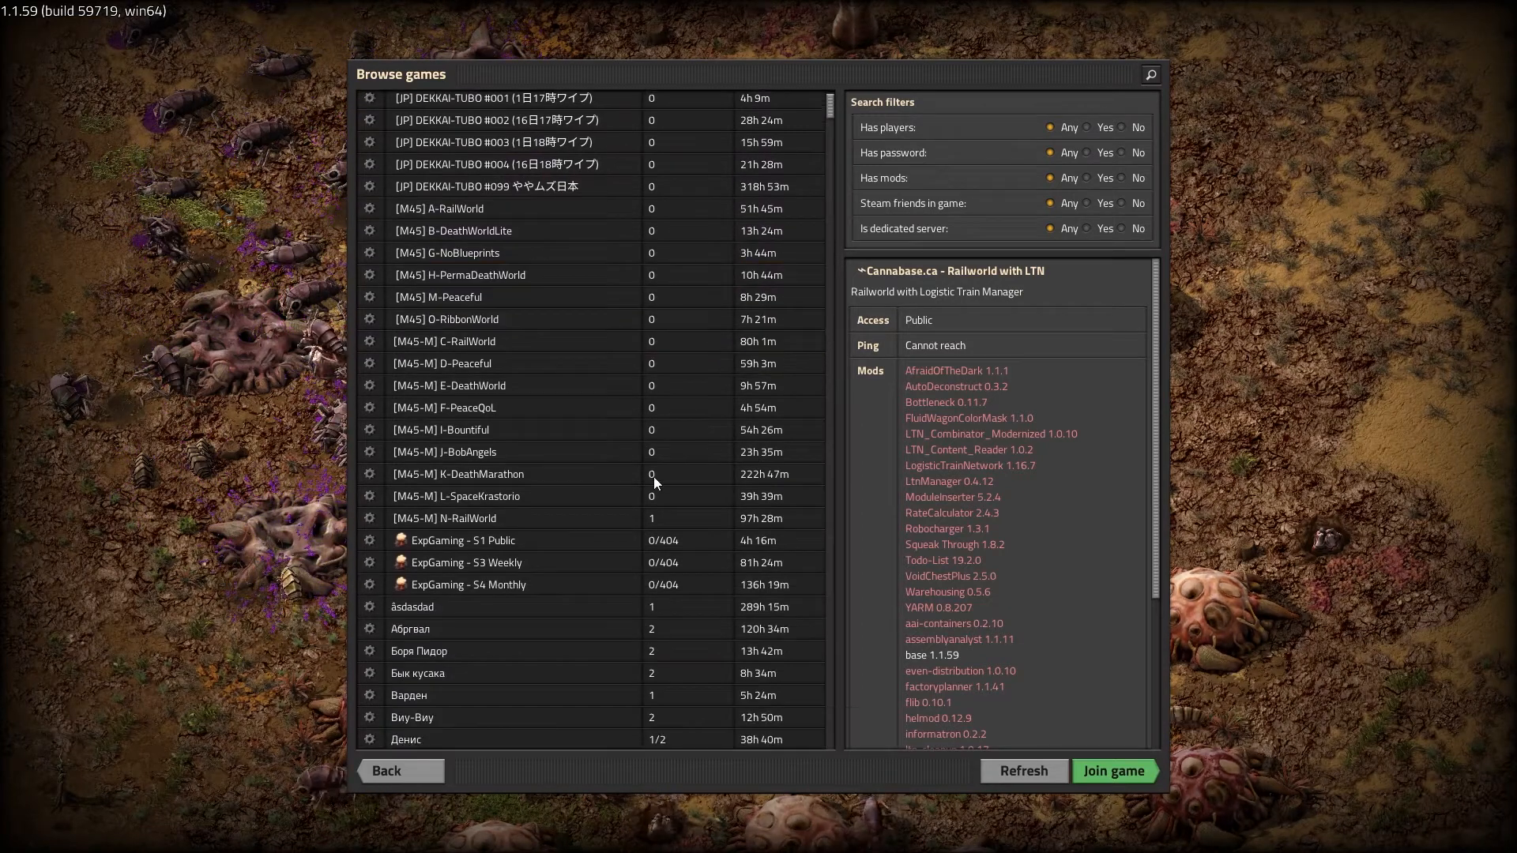
{"action": "scroll", "scroll_direction": "down", "scroll_amount": 3}
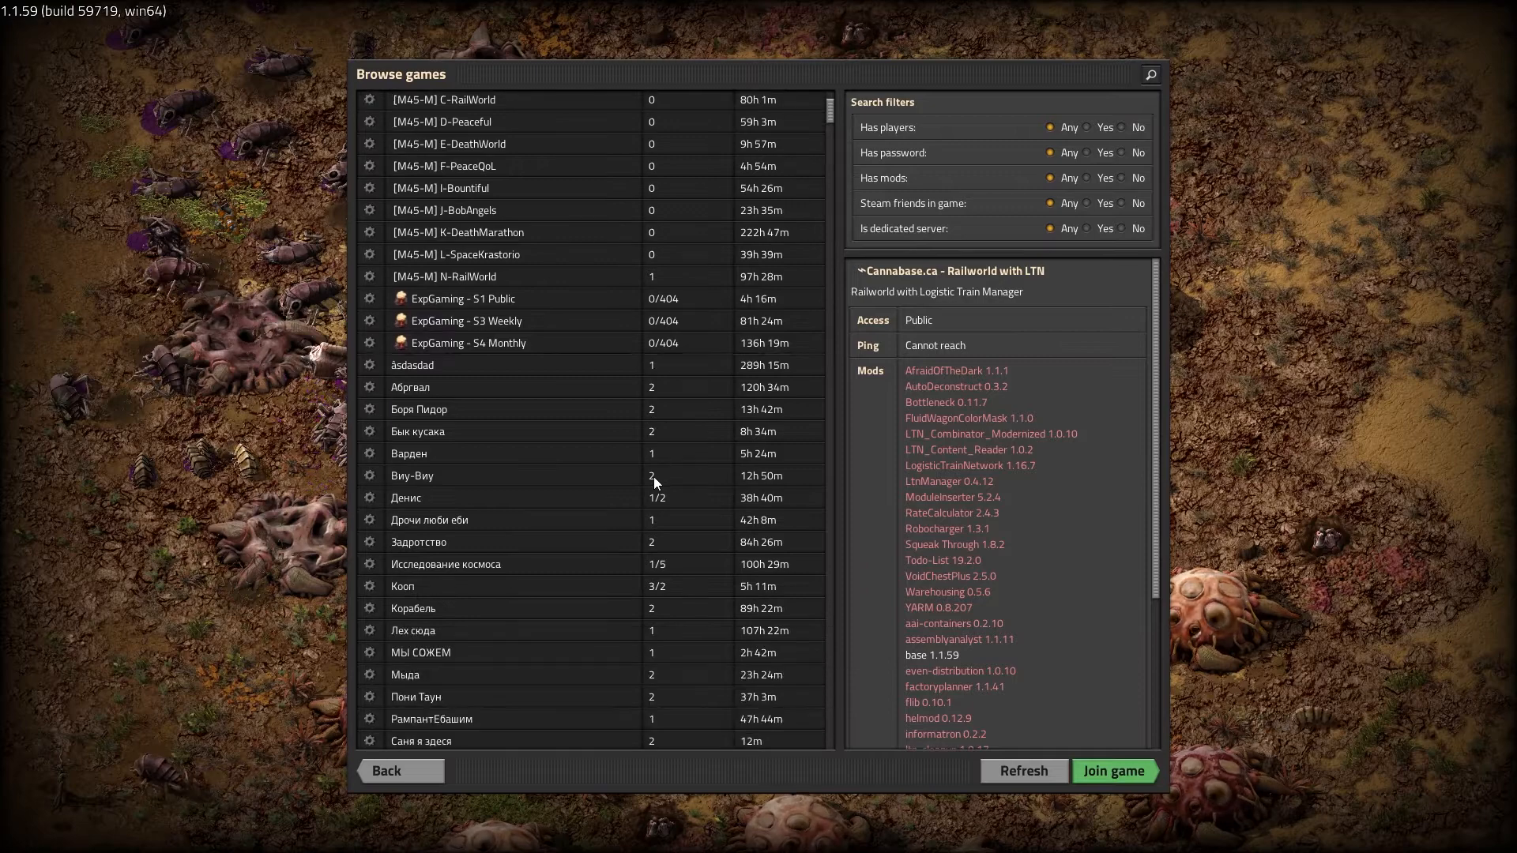
{"action": "left_click", "coordinate": [1113, 771]}
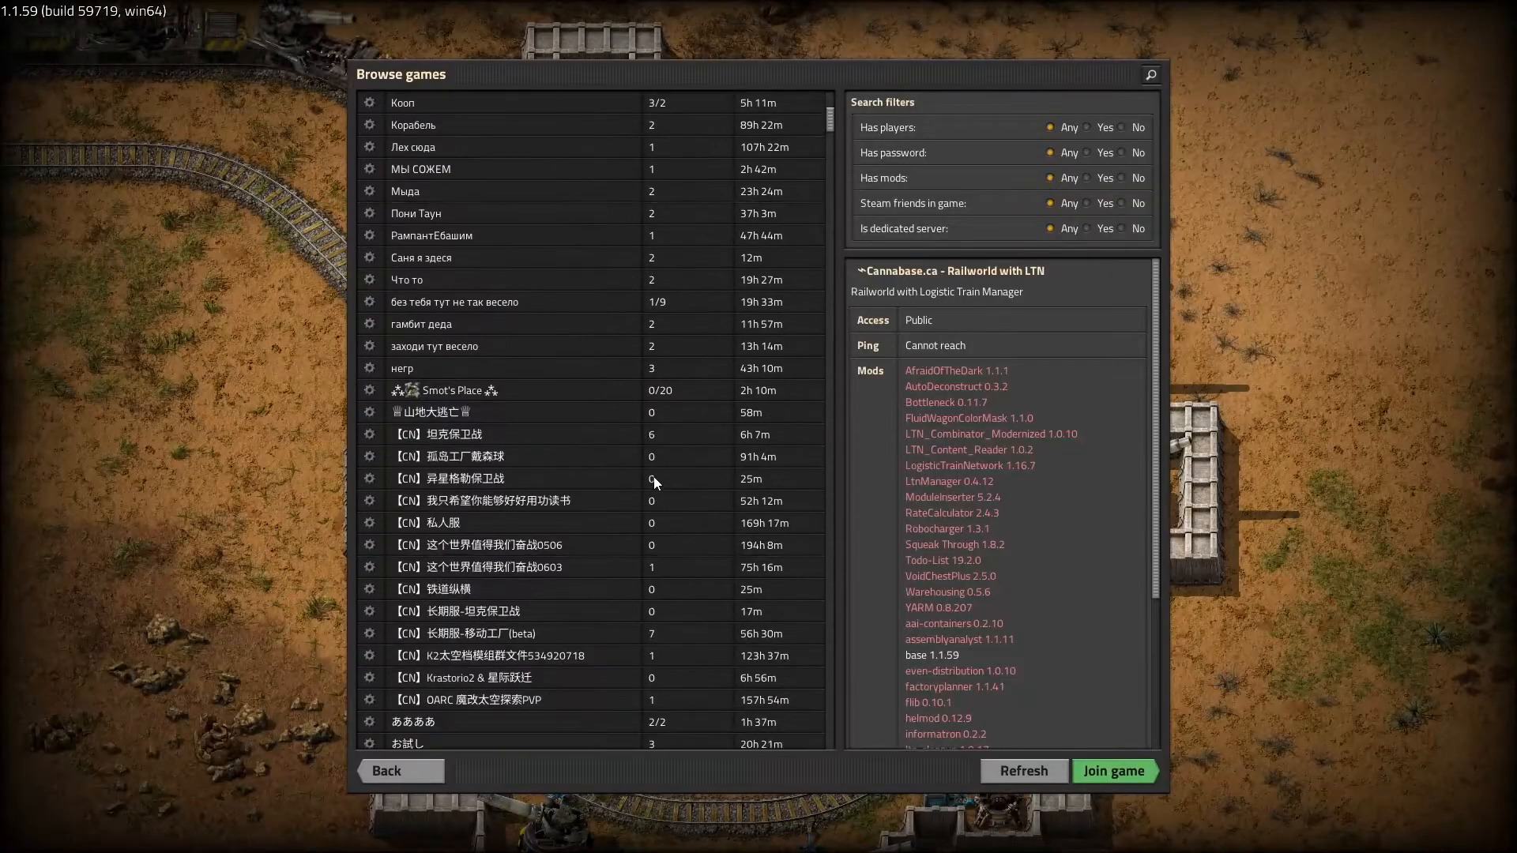
{"action": "scroll", "scroll_direction": "down", "scroll_amount": 3}
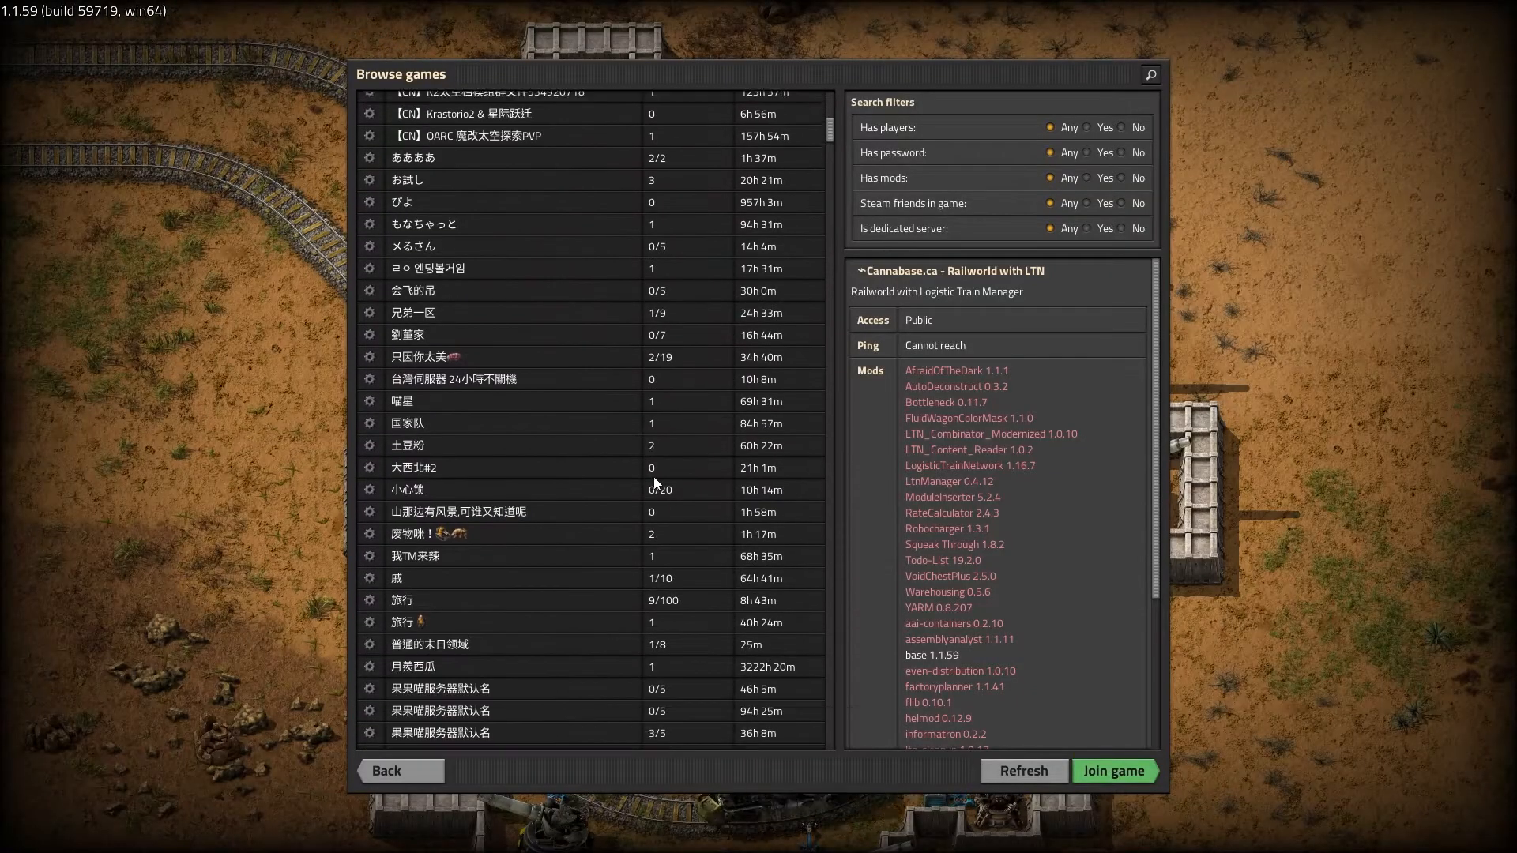
{"action": "scroll", "scroll_direction": "down", "scroll_amount": 3}
{"action": "type", "text": "Apex Hosting"}
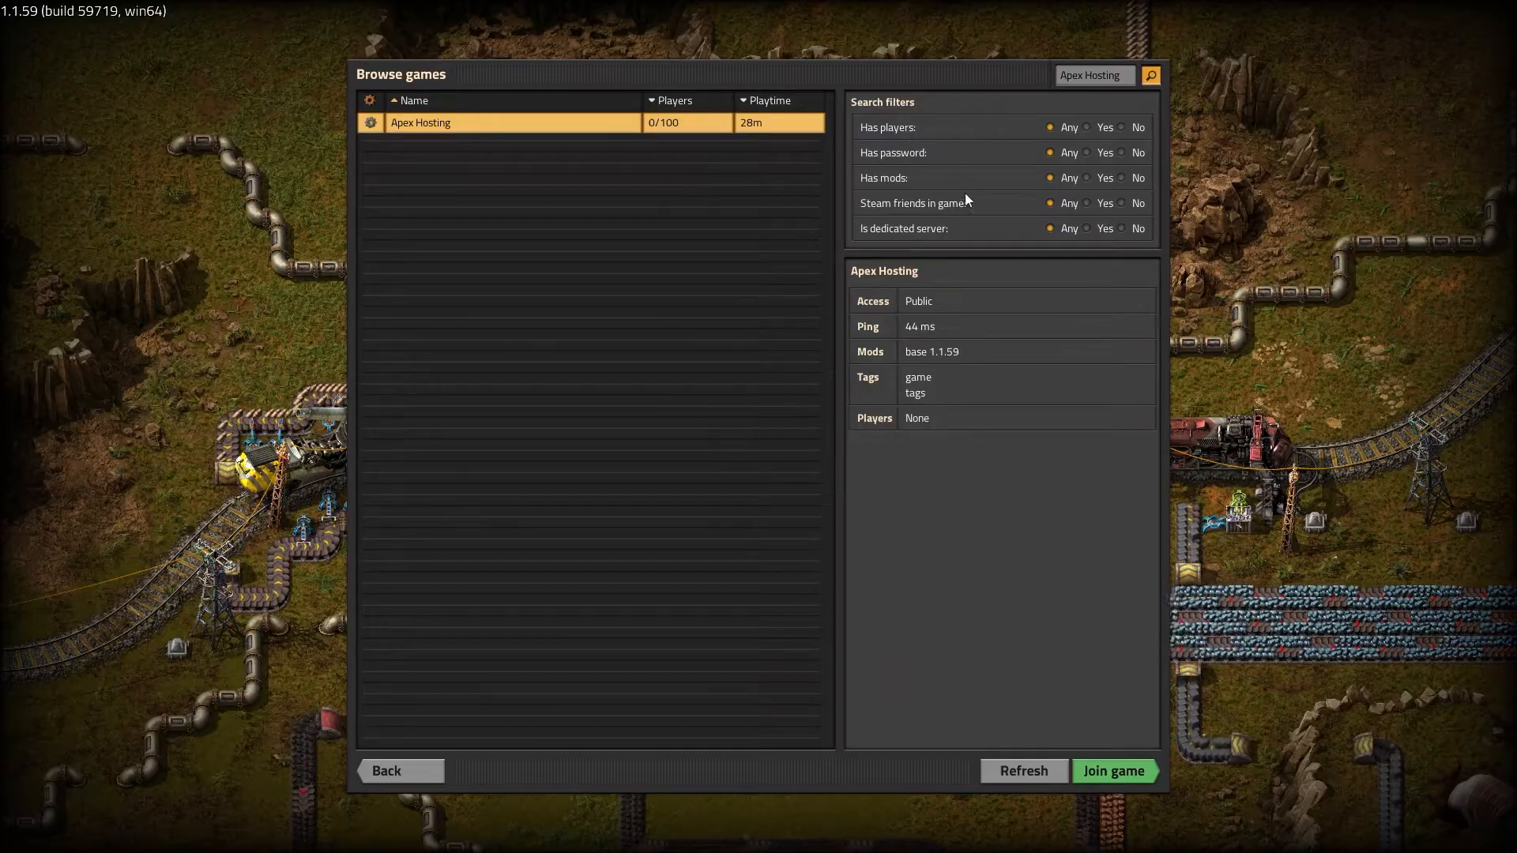
{"action": "left_click", "coordinate": [1112, 771]}
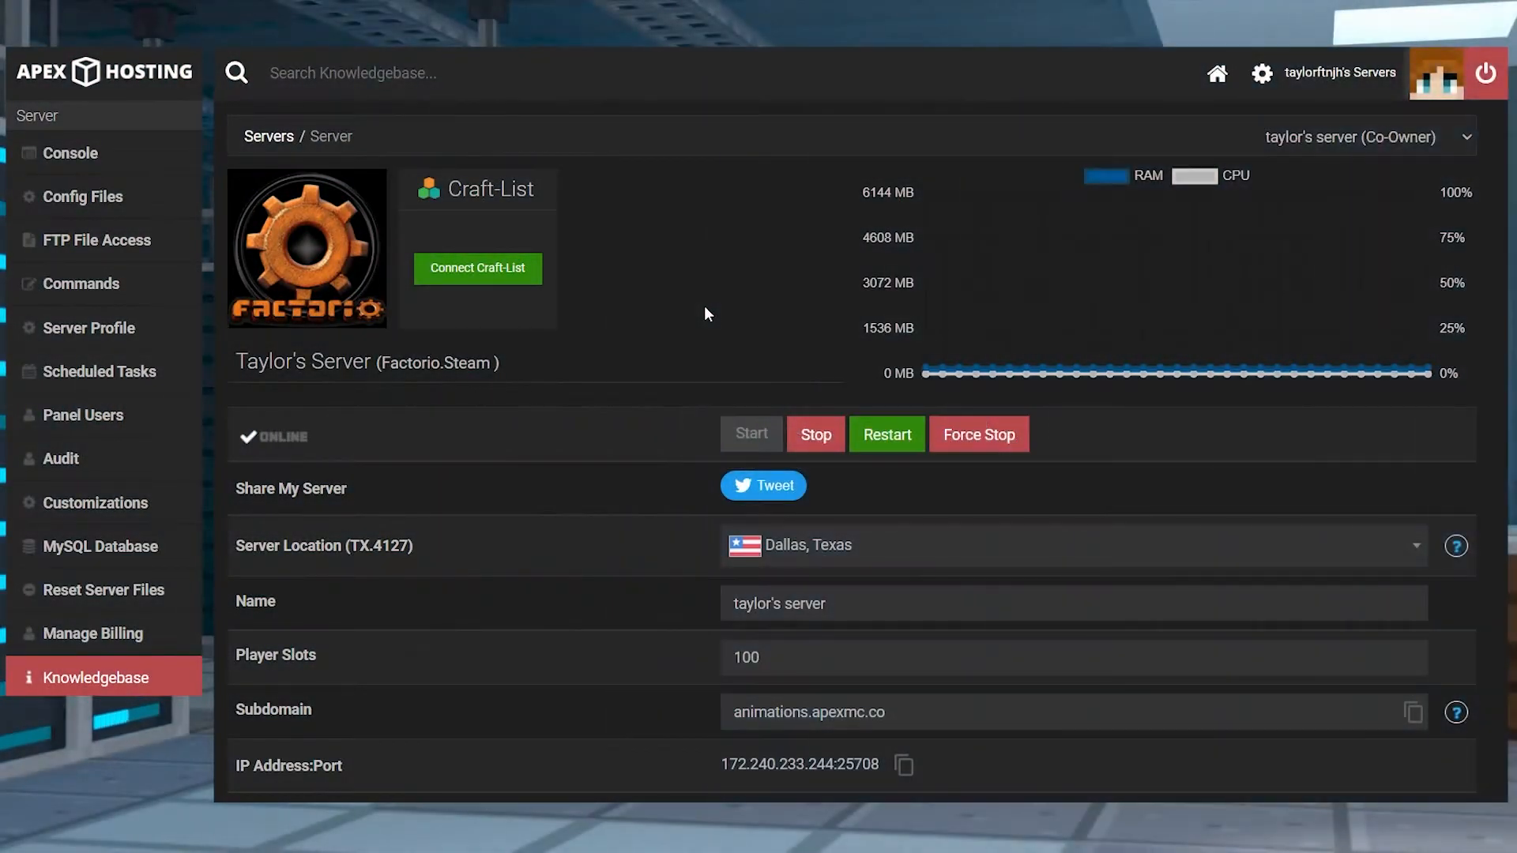
{"action": "mouse_move", "coordinate": [825, 447]}
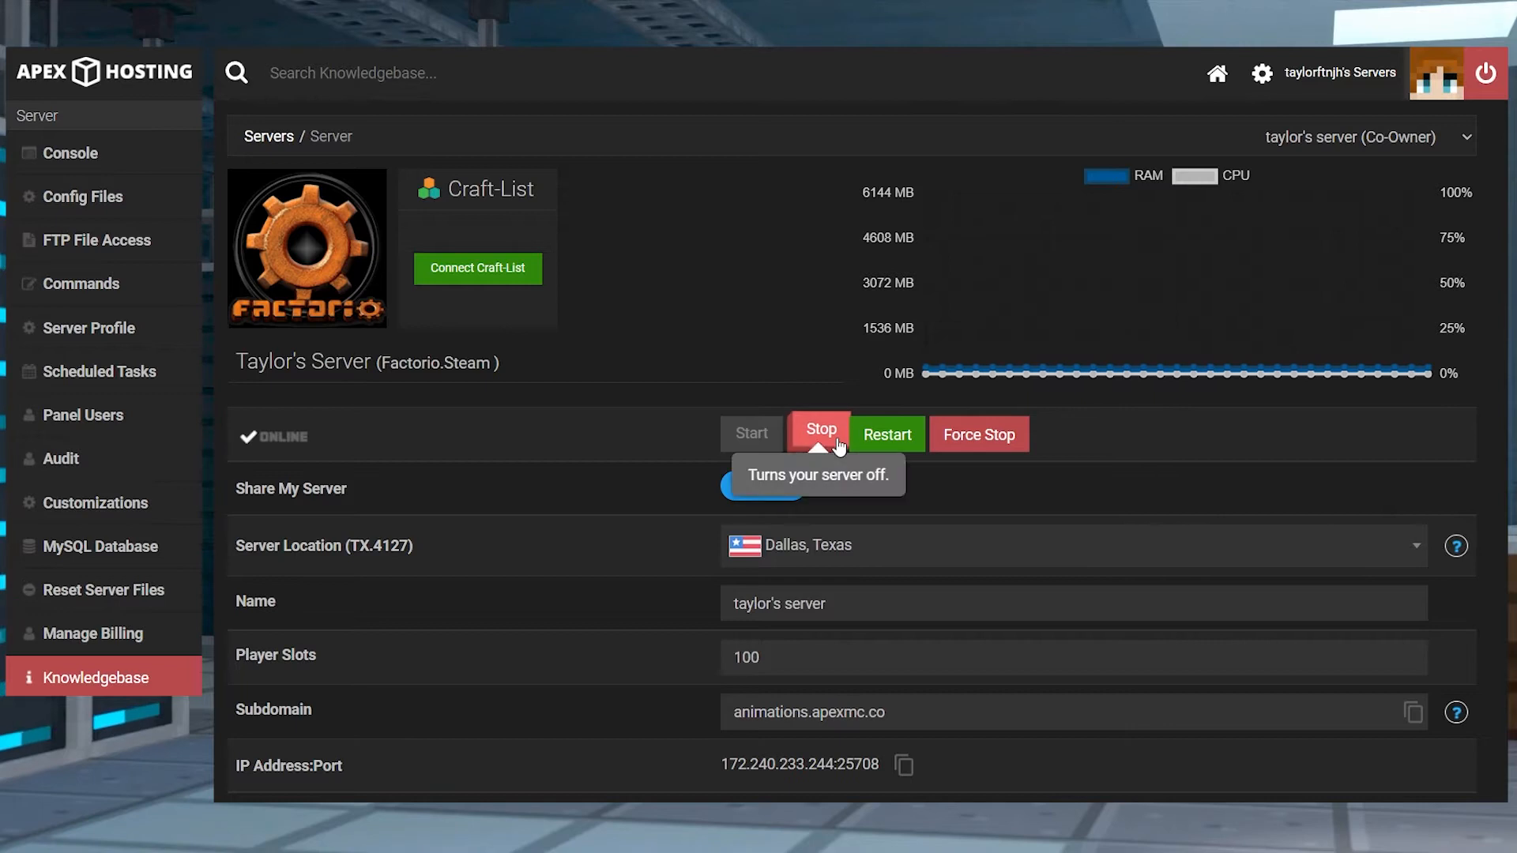
- Stop the Factorio server from the overview page so its status reads offline
{"action": "left_click", "coordinate": [821, 434]}
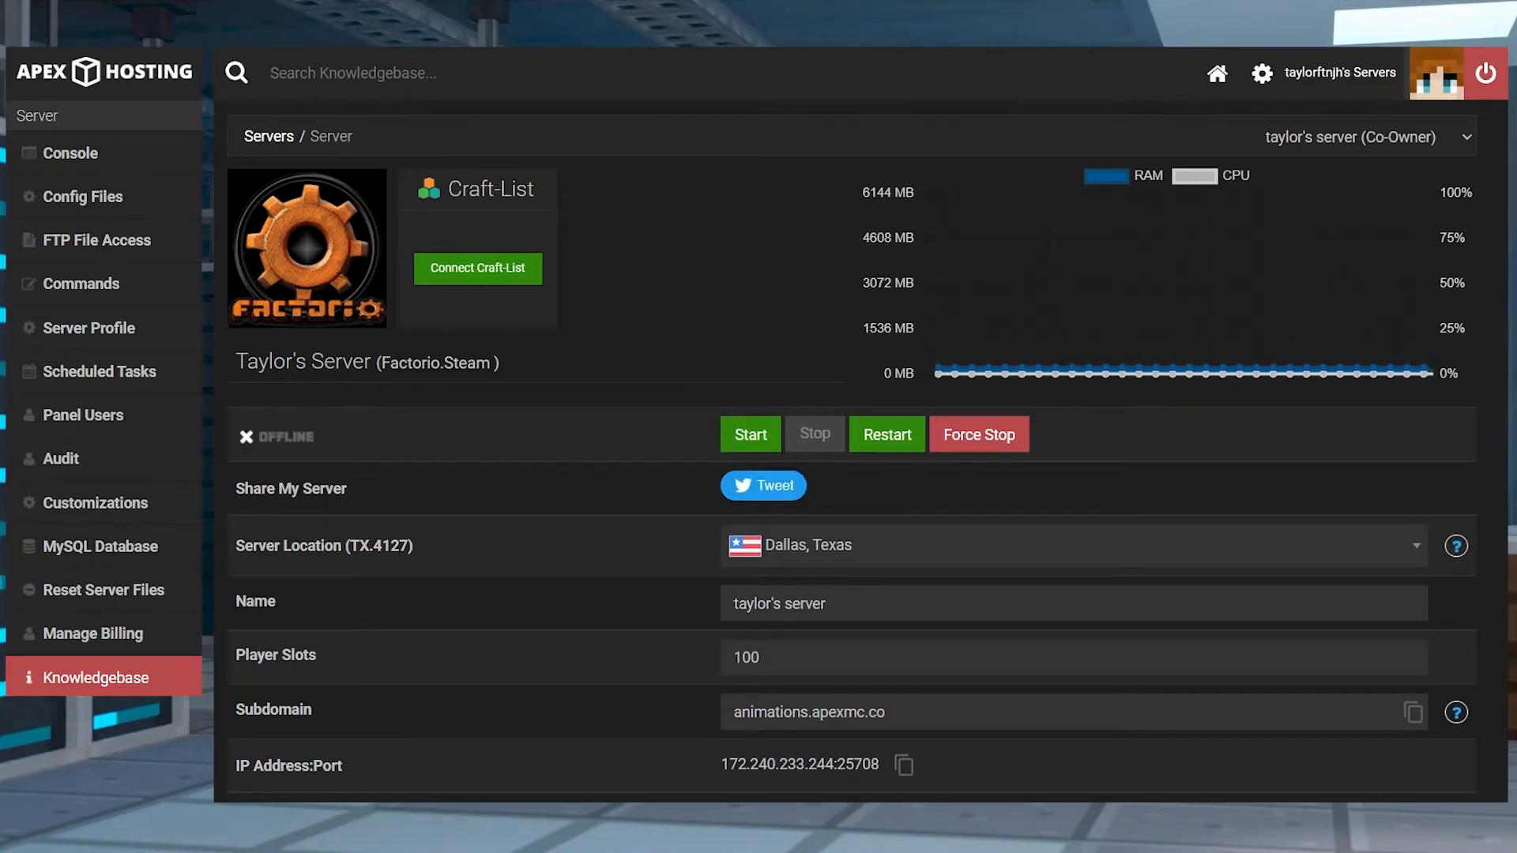
{"action": "left_click", "coordinate": [96, 503]}
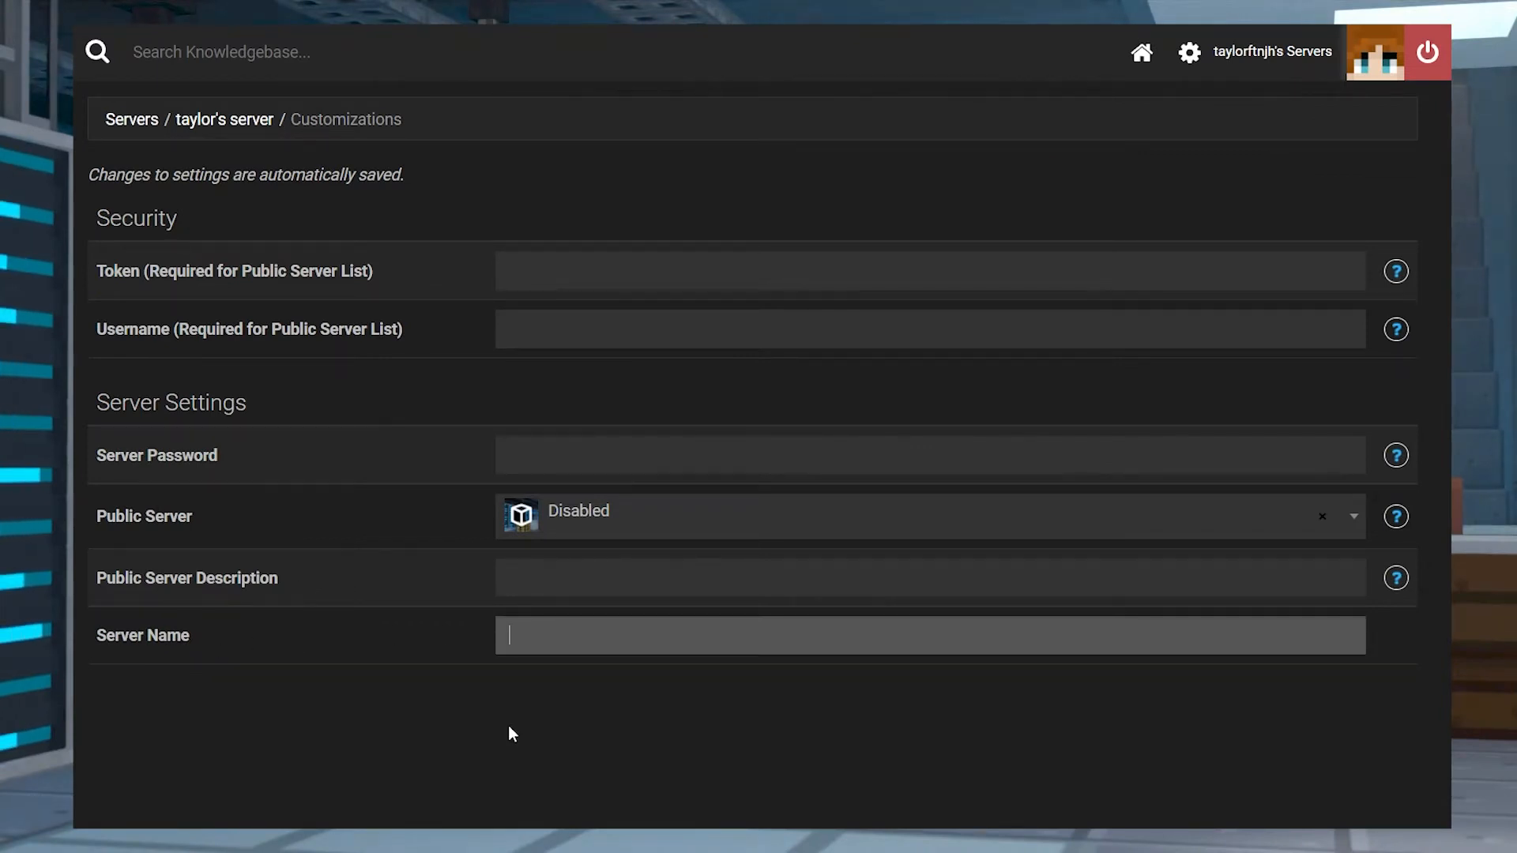
- Set Server Name to 'Apex Hosting' and go back to the server overview
{"action": "type", "text": "Apex Hosting"}
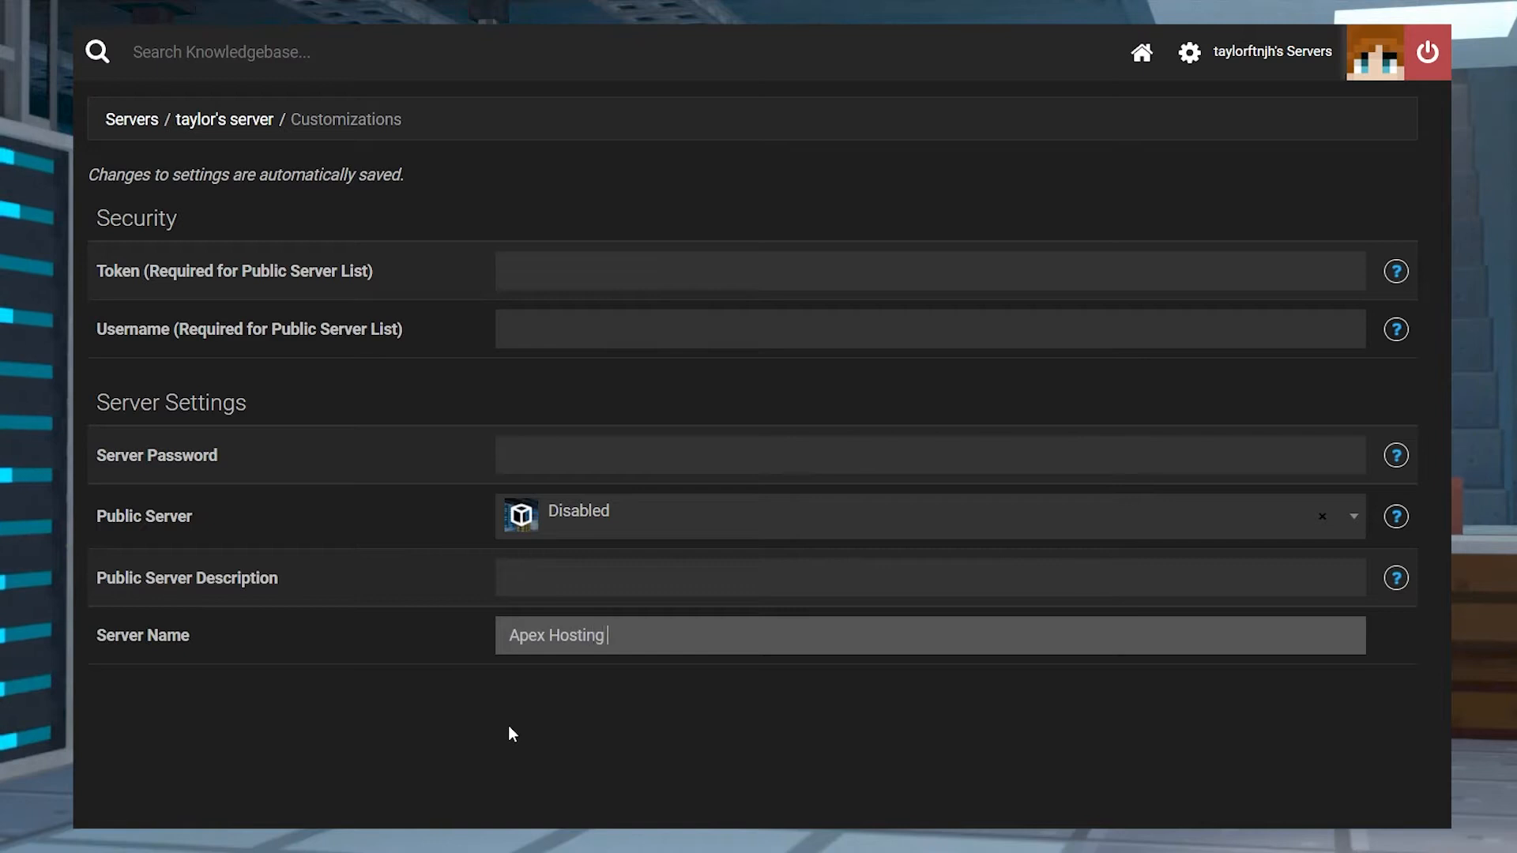
{"action": "mouse_move", "coordinate": [635, 667]}
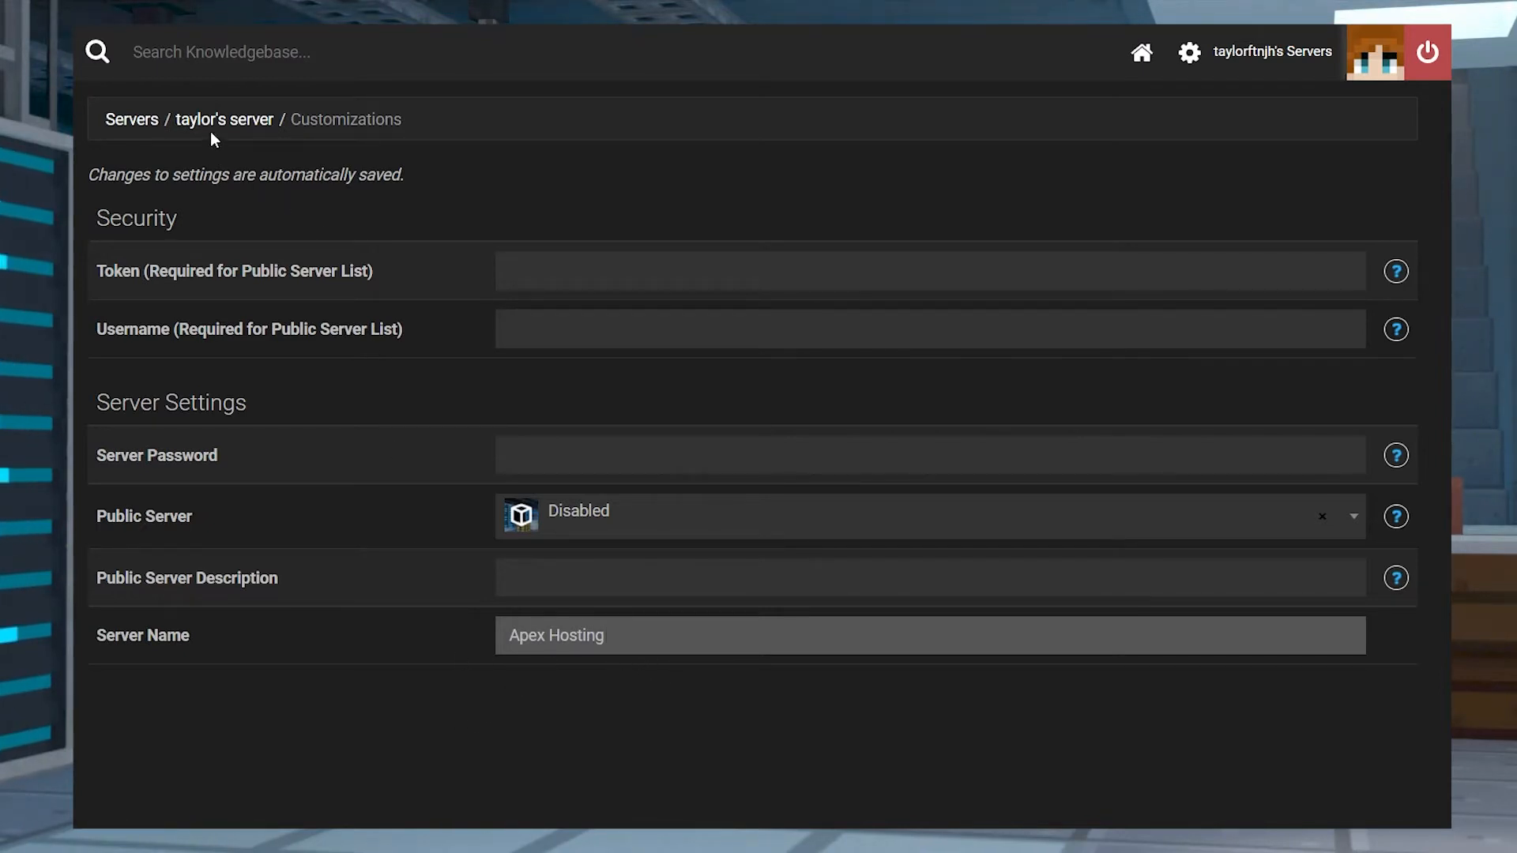
{"action": "left_click", "coordinate": [224, 119]}
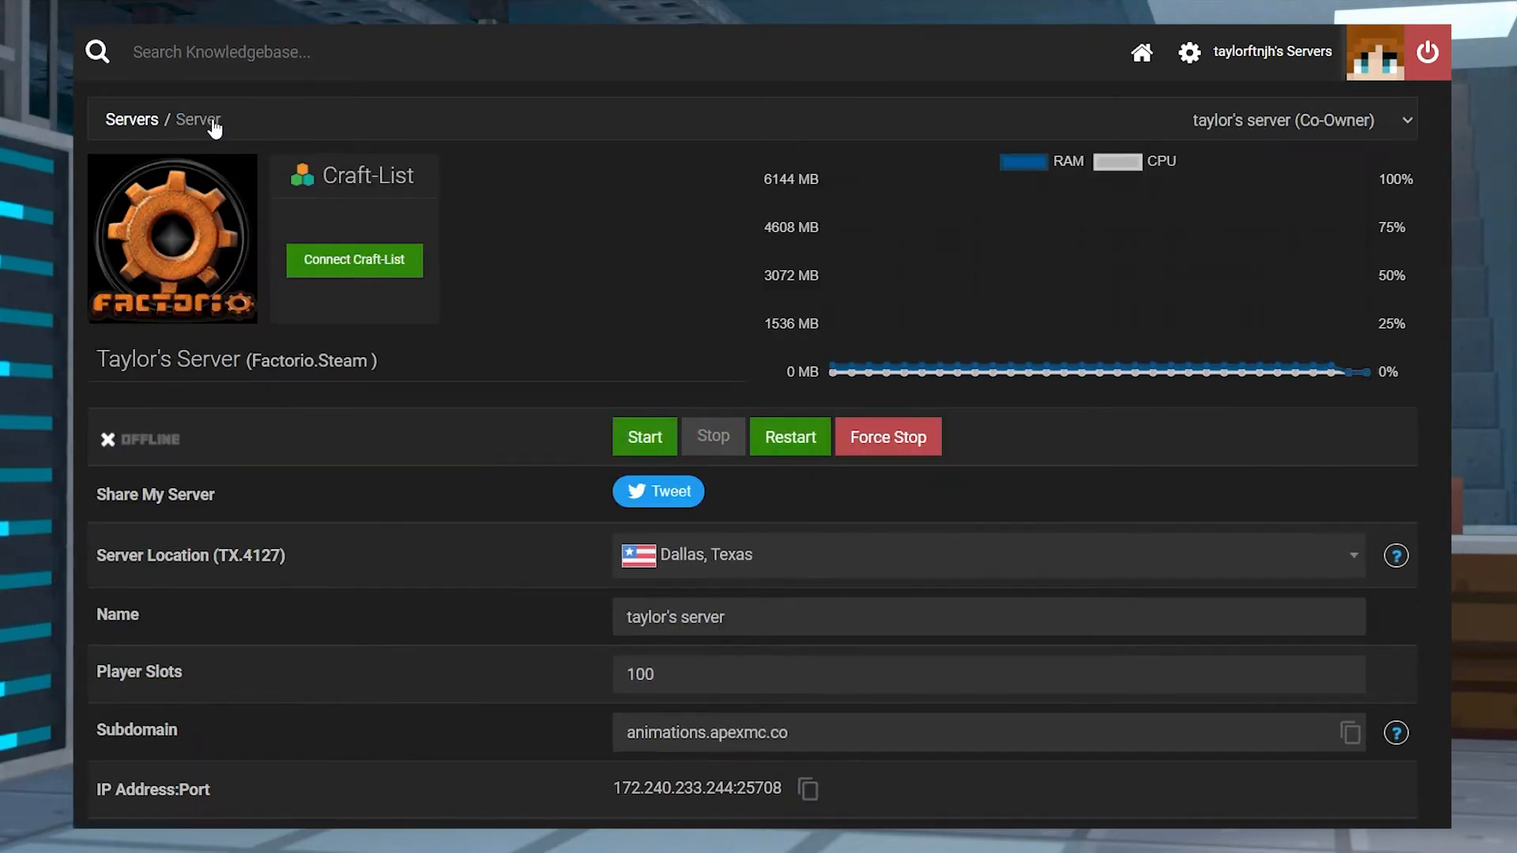
{"action": "mouse_move", "coordinate": [790, 443]}
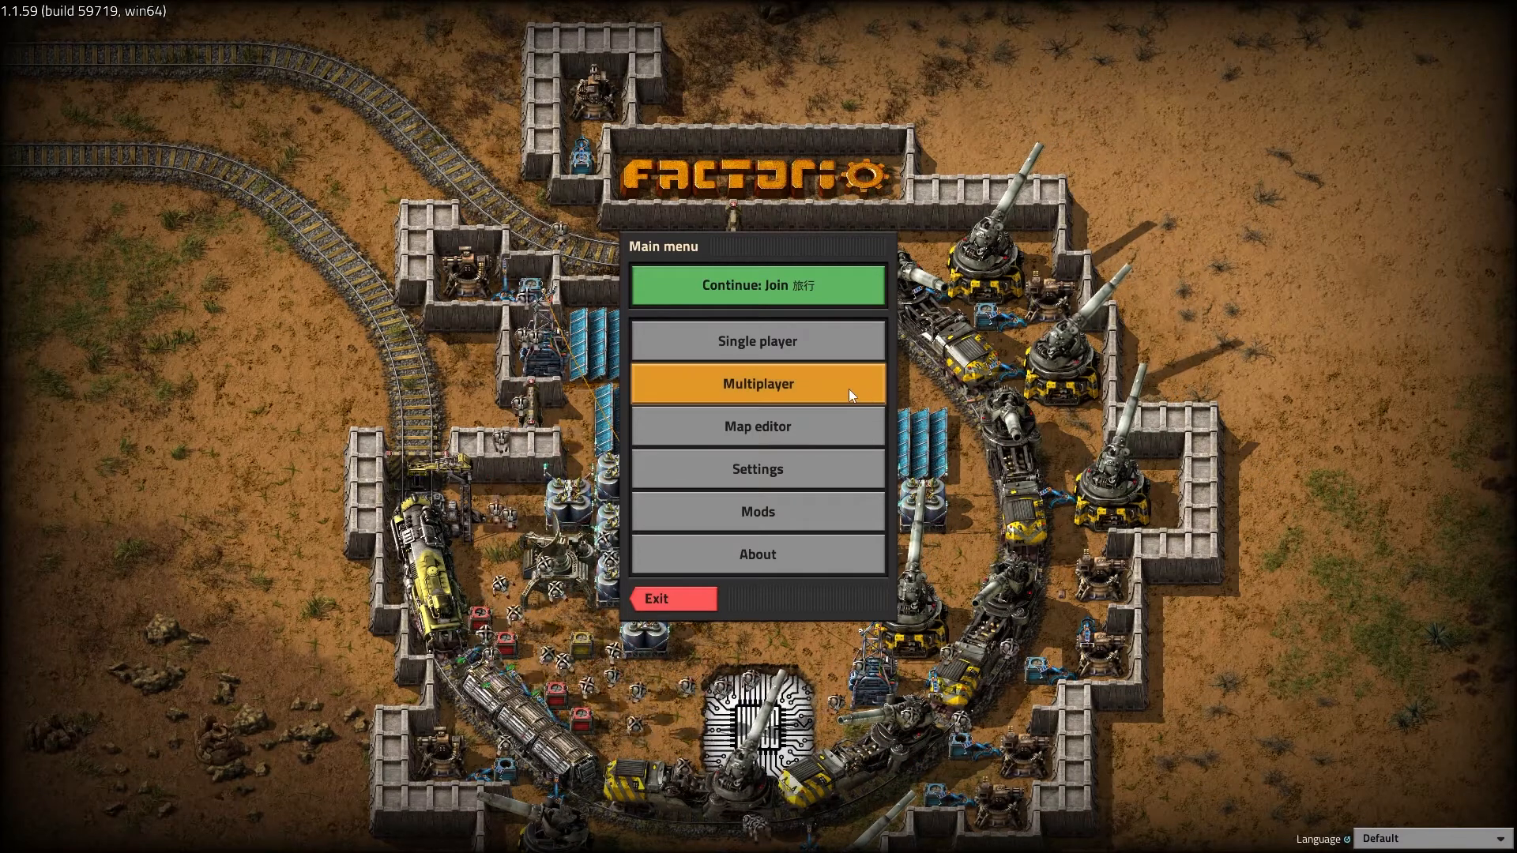
- Go from Multiplayer to Factorio's public games list to find the Apex Hosting server
{"action": "left_click", "coordinate": [757, 383]}
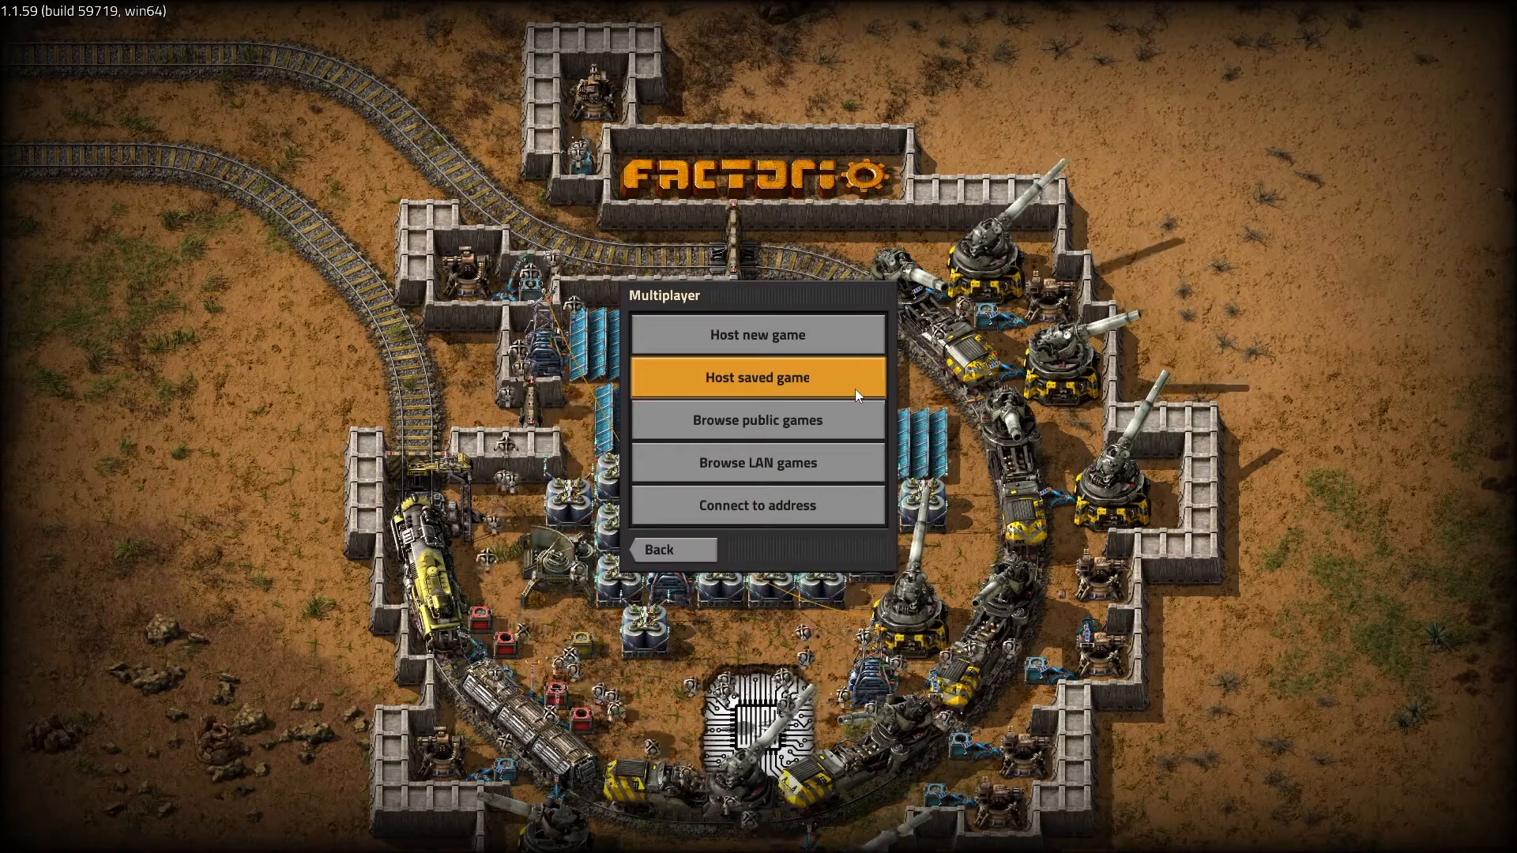
{"action": "mouse_move", "coordinate": [848, 429]}
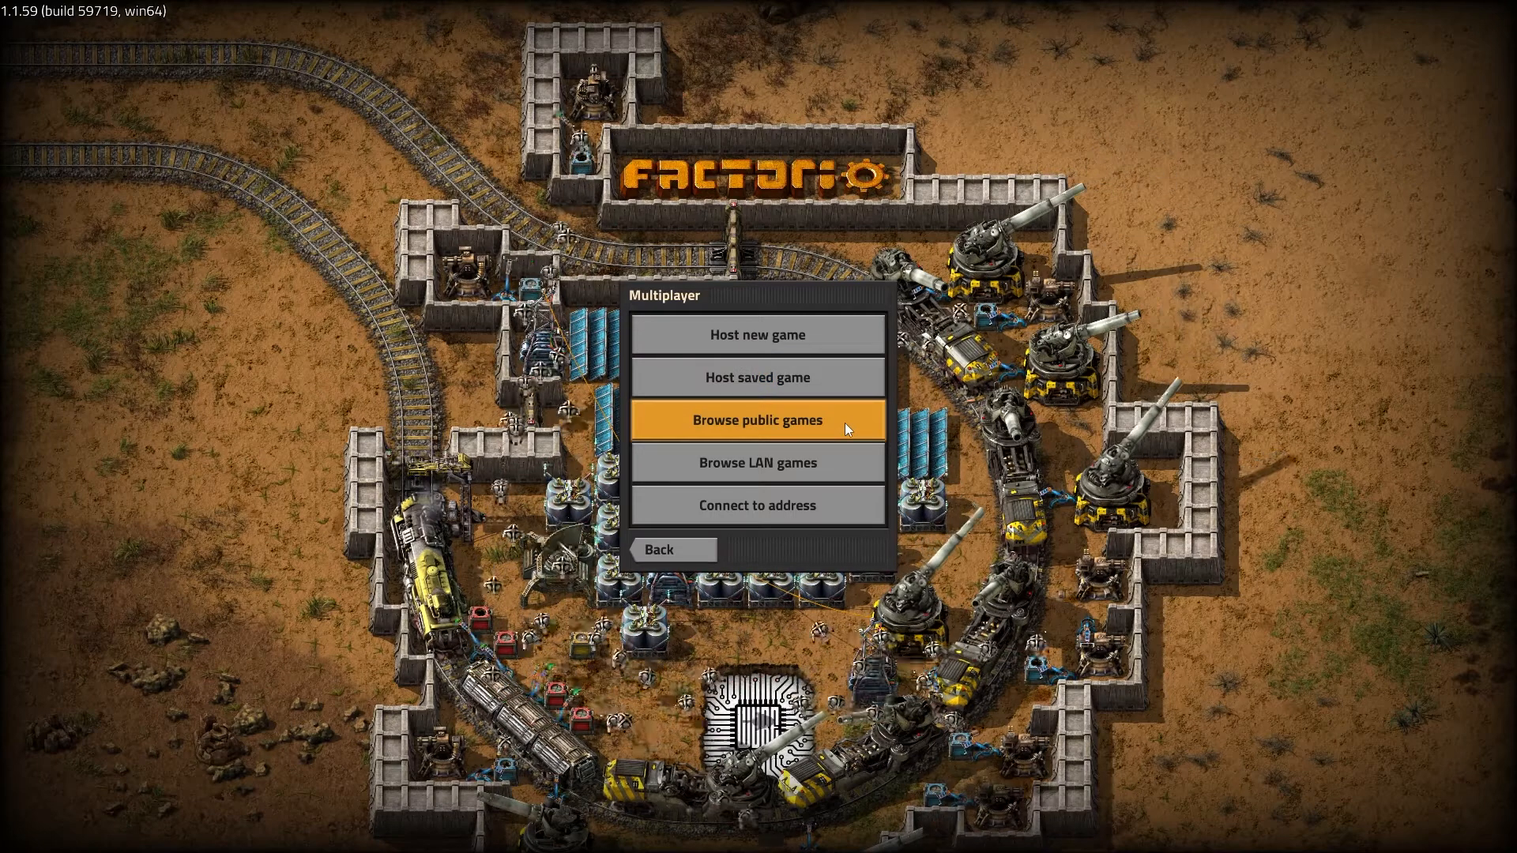
{"action": "left_click", "coordinate": [758, 419]}
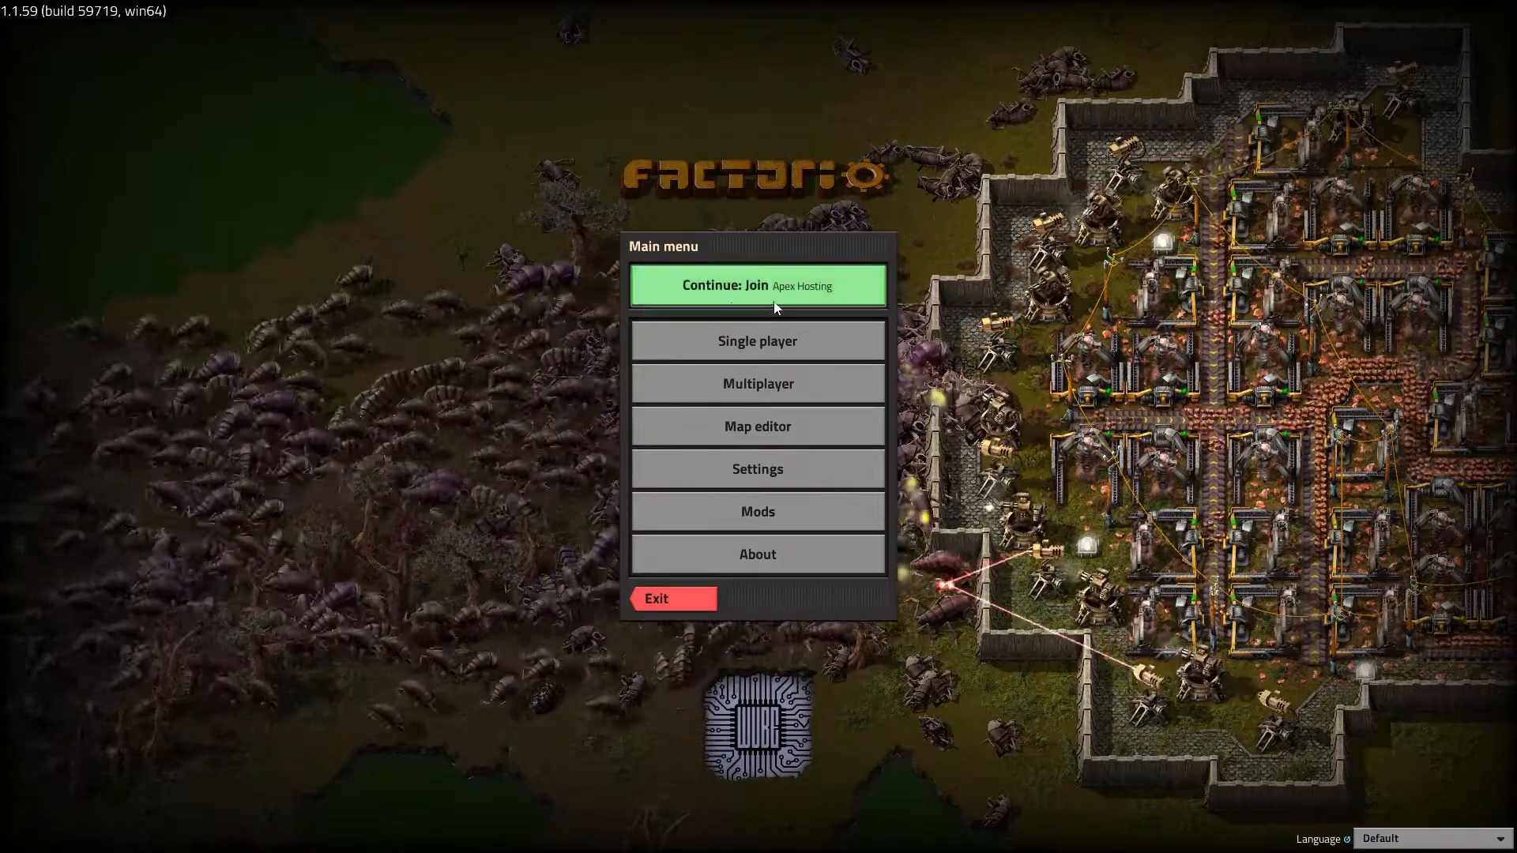
{"action": "mouse_move", "coordinate": [771, 305]}
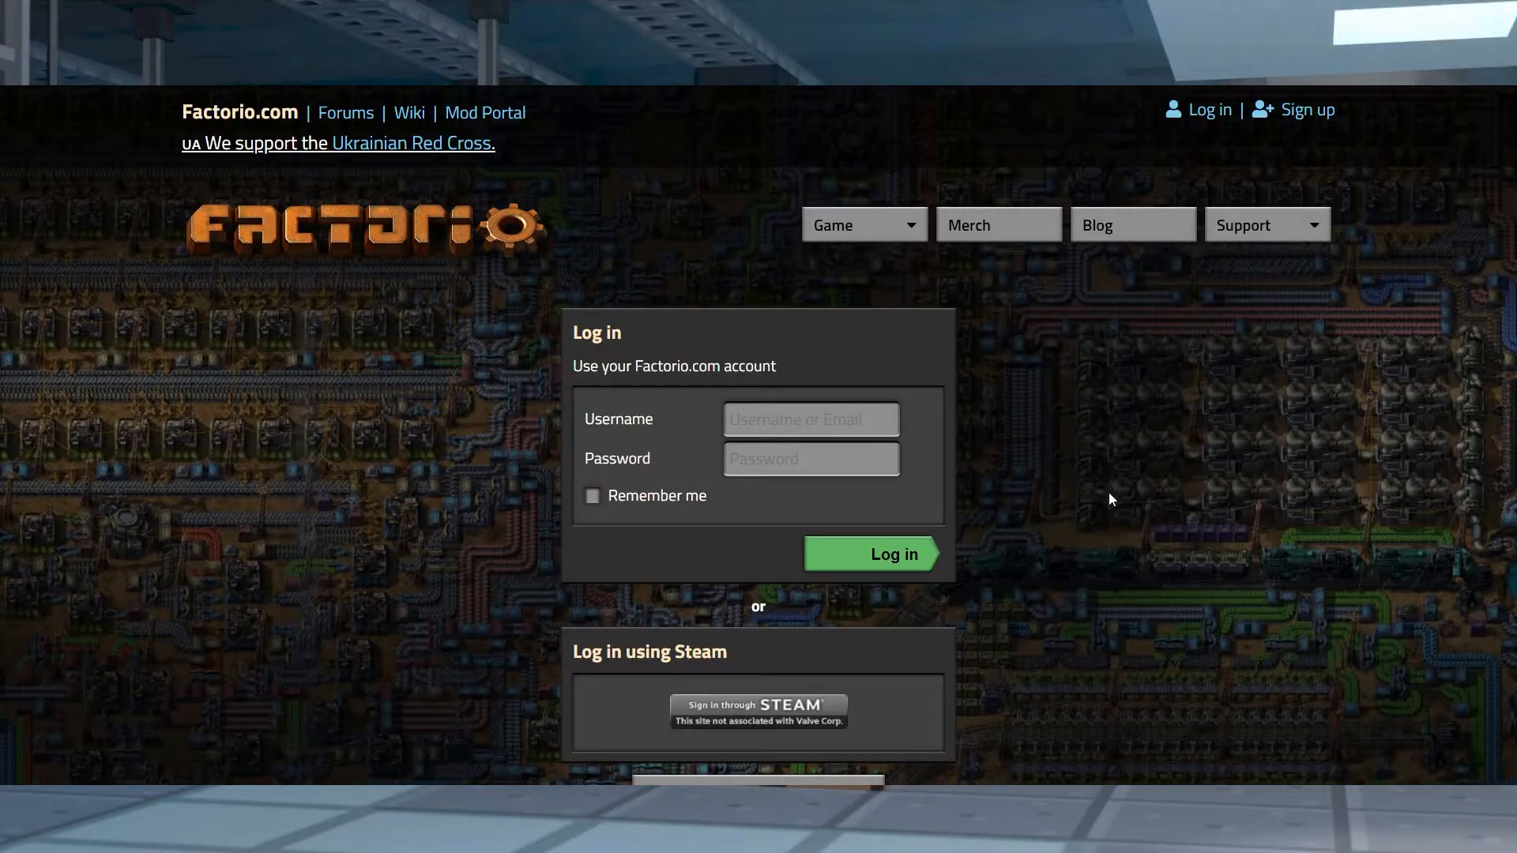
{"action": "mouse_move", "coordinate": [754, 667]}
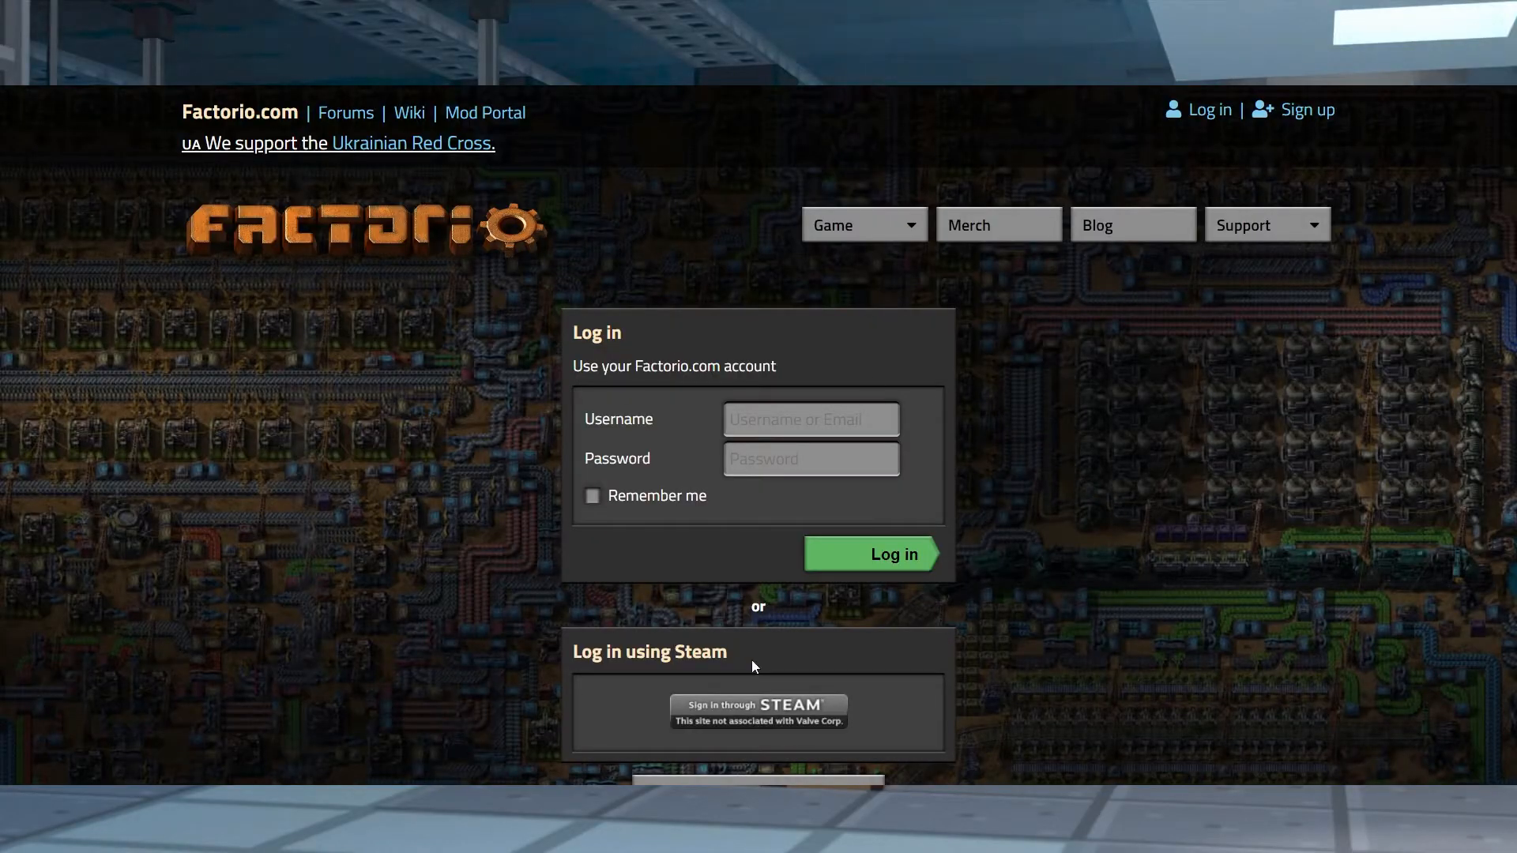
{"action": "mouse_move", "coordinate": [1043, 389]}
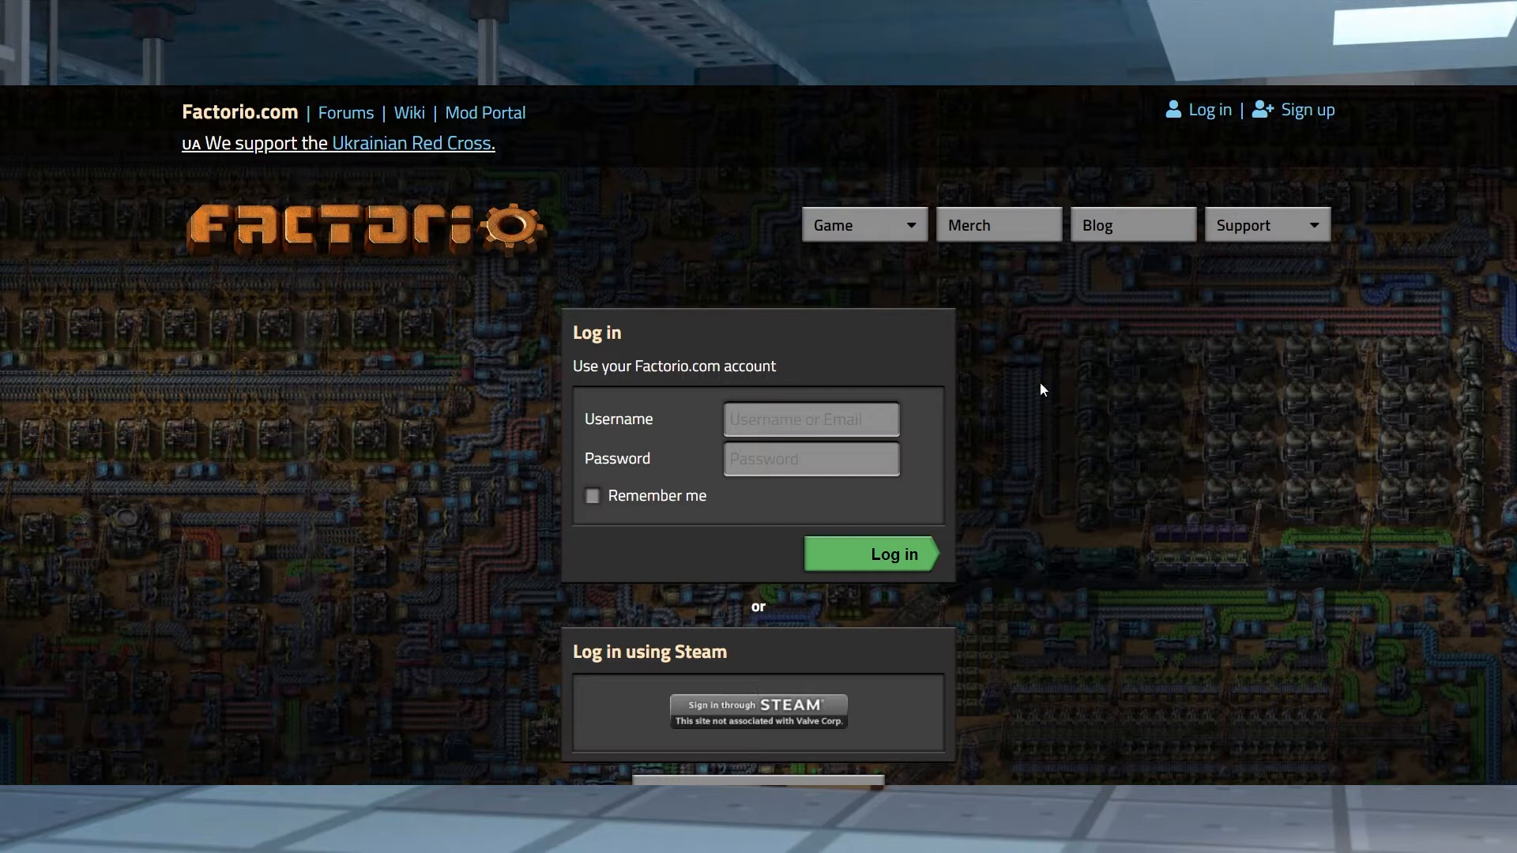
{"action": "mouse_move", "coordinate": [762, 655]}
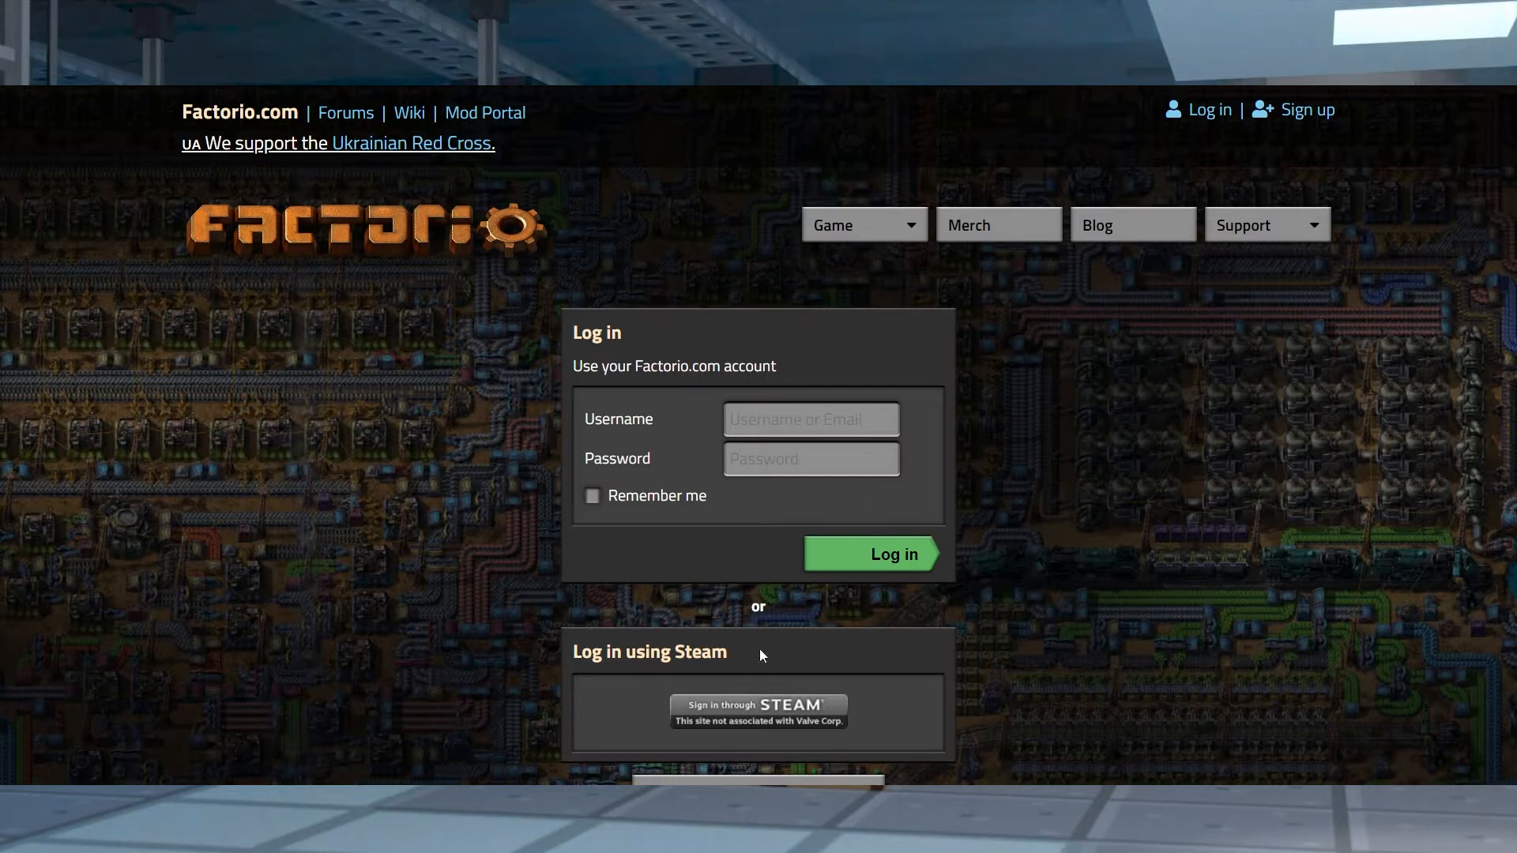
- Log in to factorio.com via Steam and reveal the profile's account token
{"action": "left_click", "coordinate": [758, 711]}
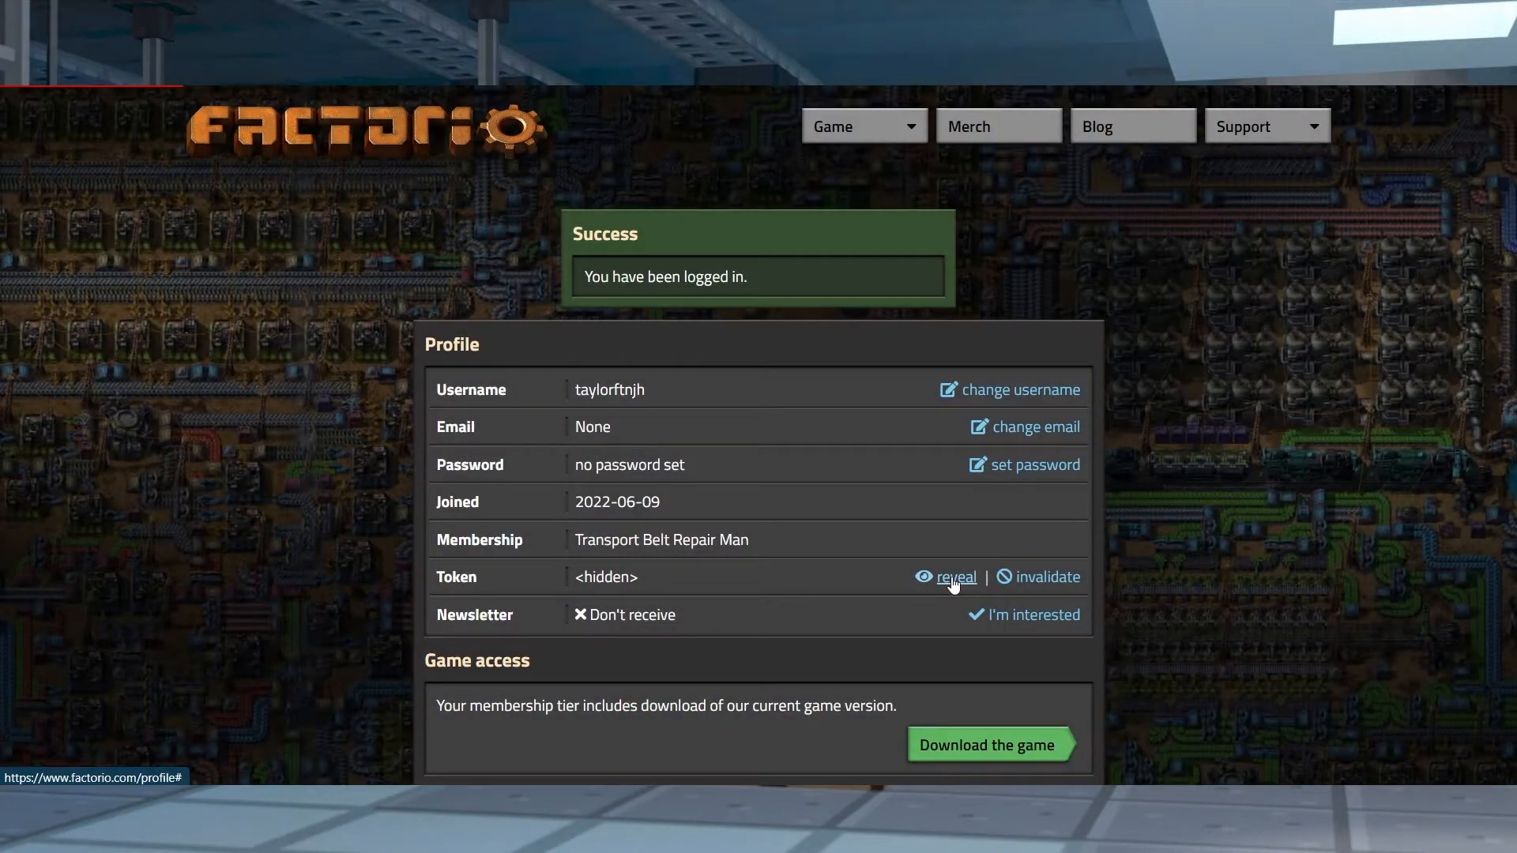
{"action": "left_click", "coordinate": [957, 577]}
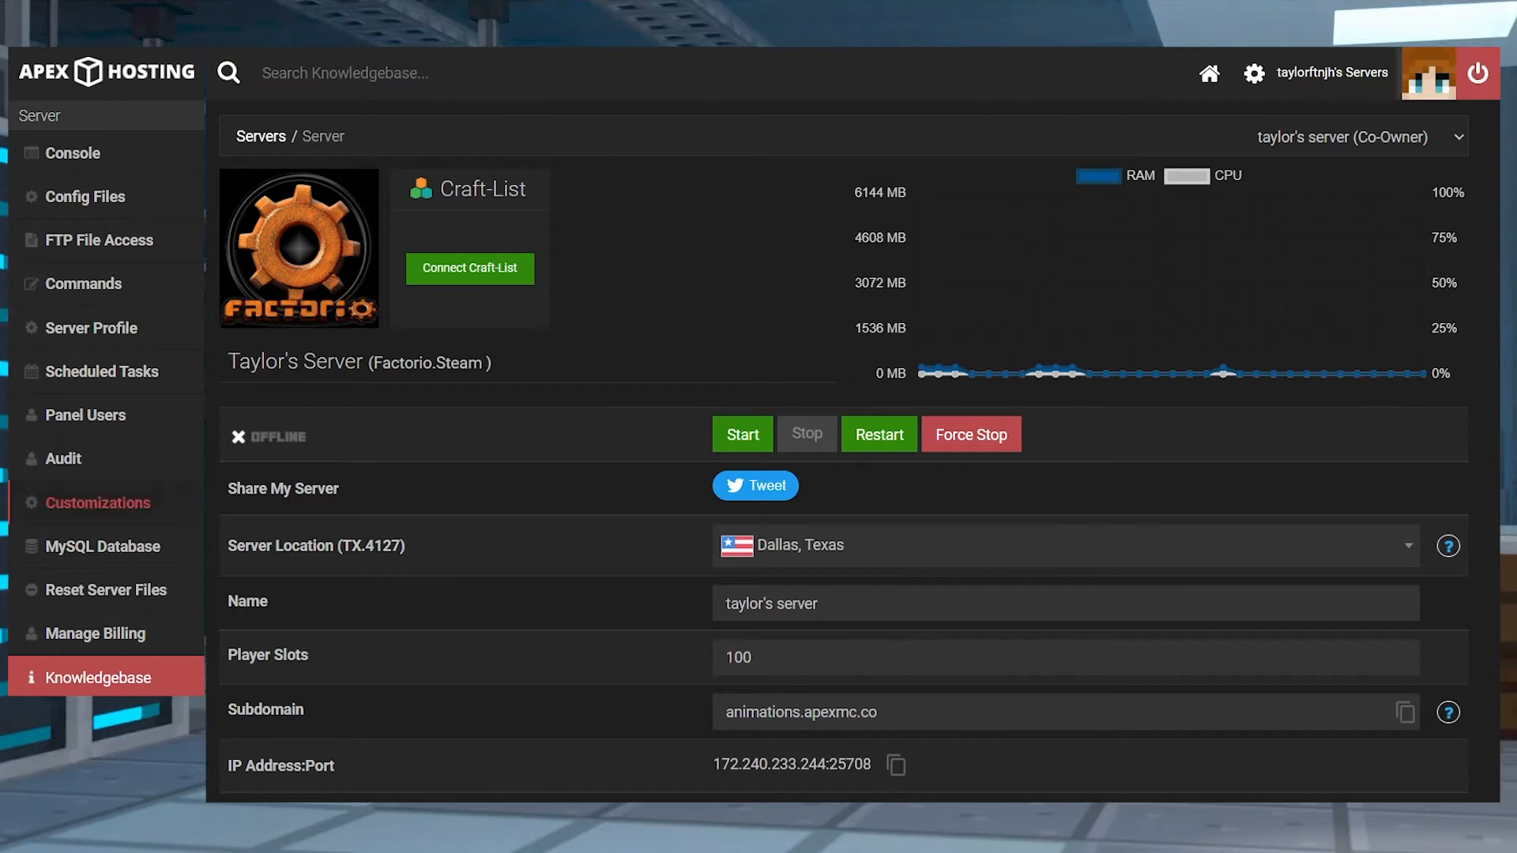
- Enter the Factorio token and username 'taylo' in Customizations and enable Public Server
{"action": "left_click", "coordinate": [98, 503]}
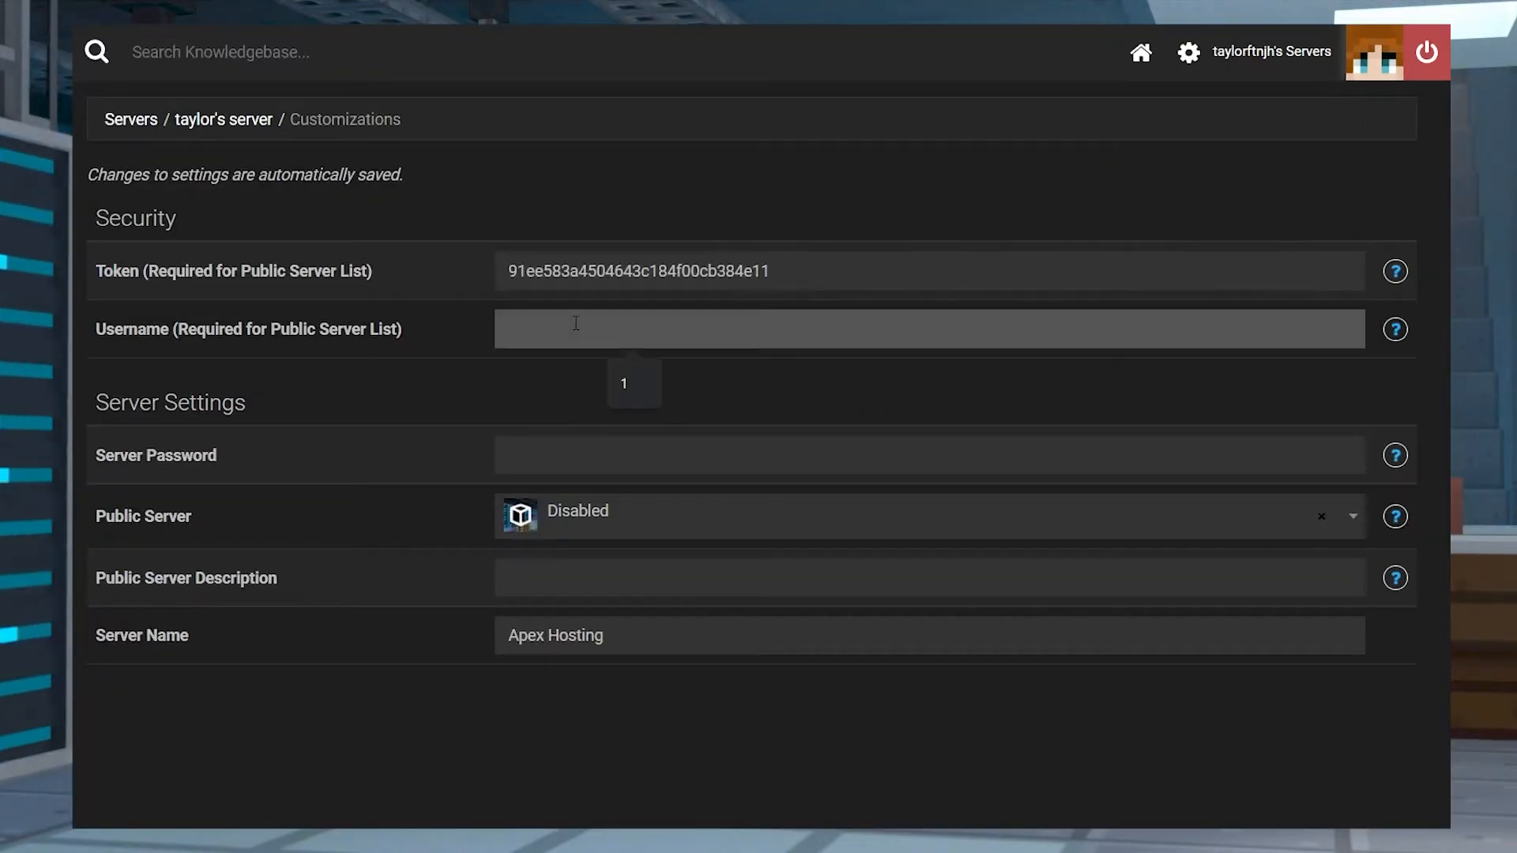
{"action": "type", "text": "taylorftnjh"}
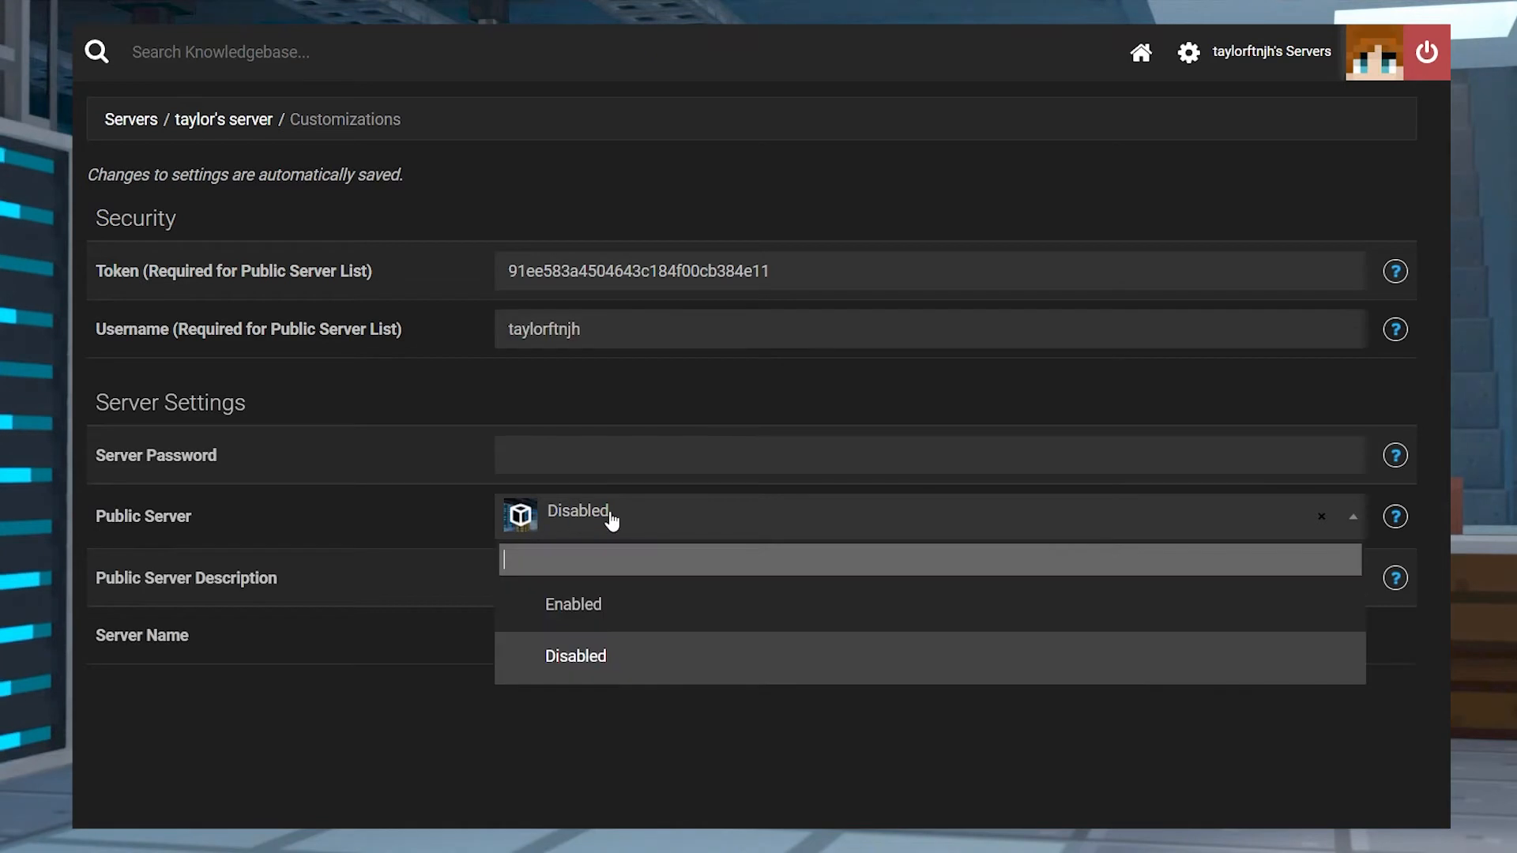
{"action": "left_click", "coordinate": [573, 604]}
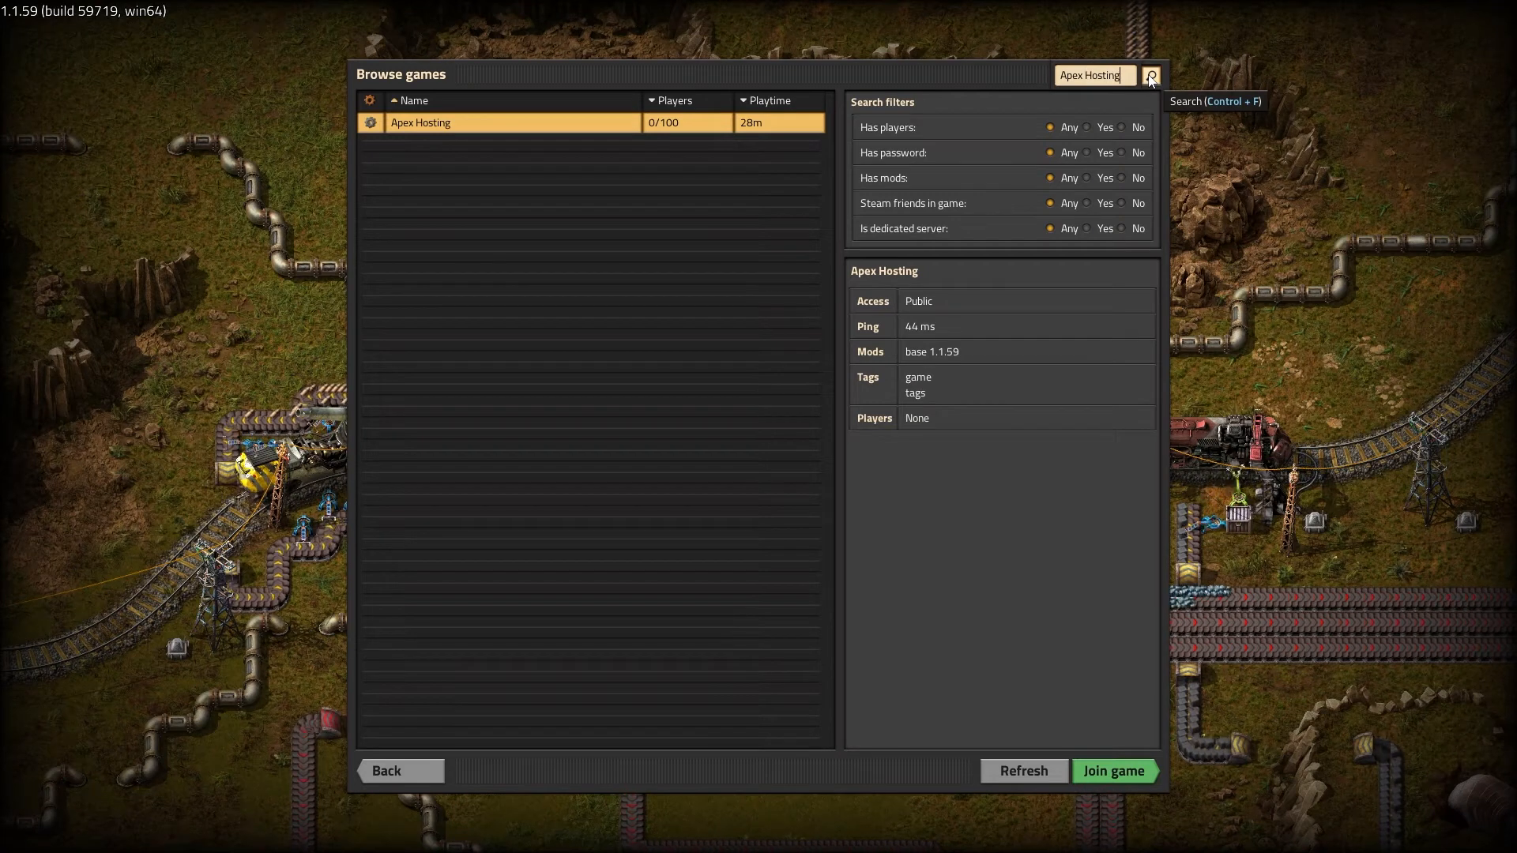
- Clear the Apex Hosting search and scroll through the full public games list
{"action": "left_click", "coordinate": [1113, 770]}
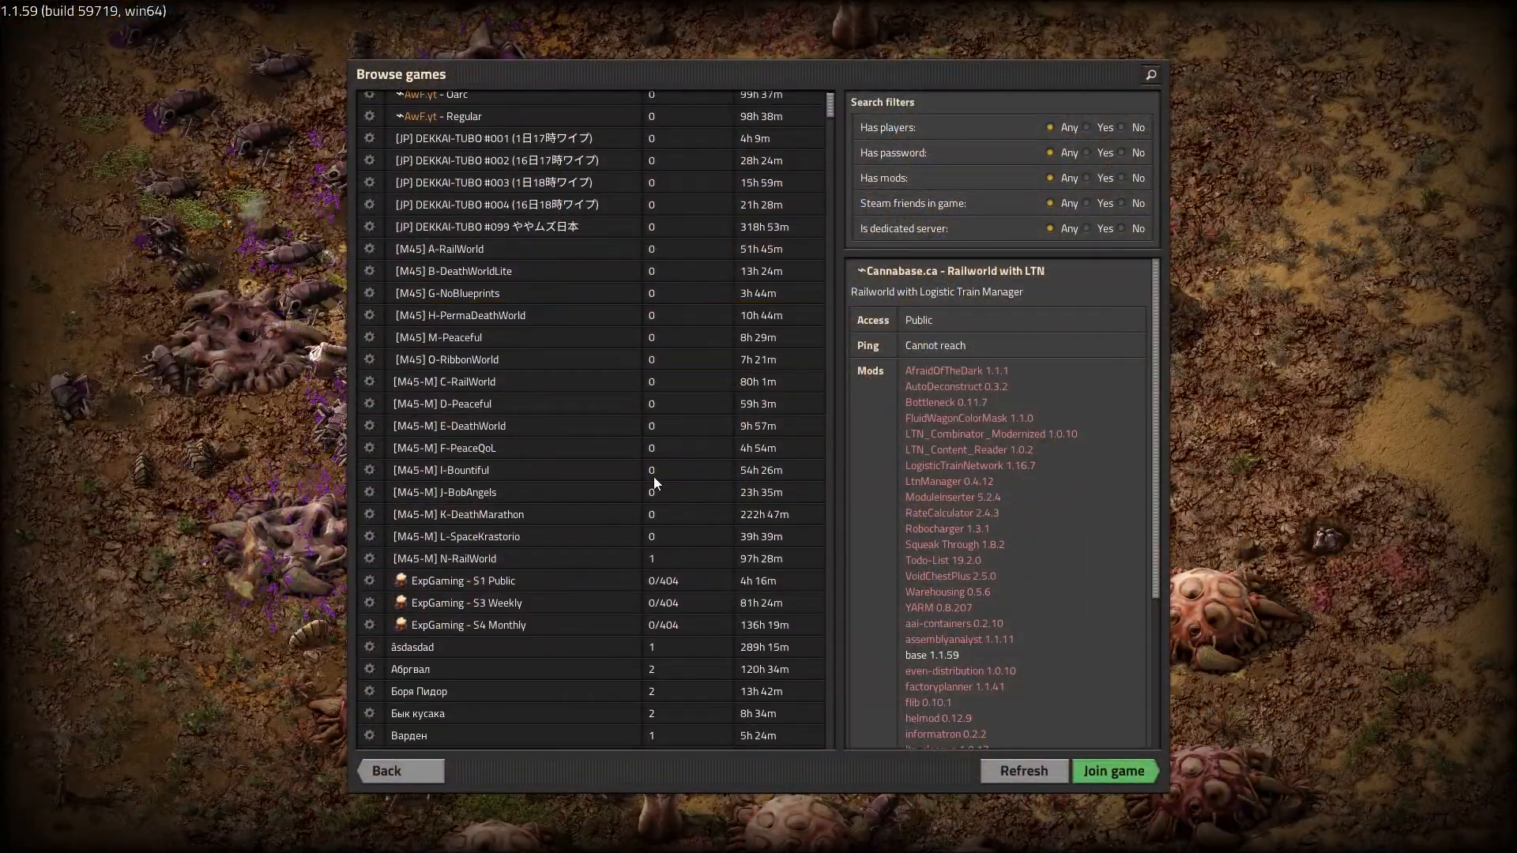
{"action": "scroll", "scroll_direction": "down", "scroll_amount": 3}
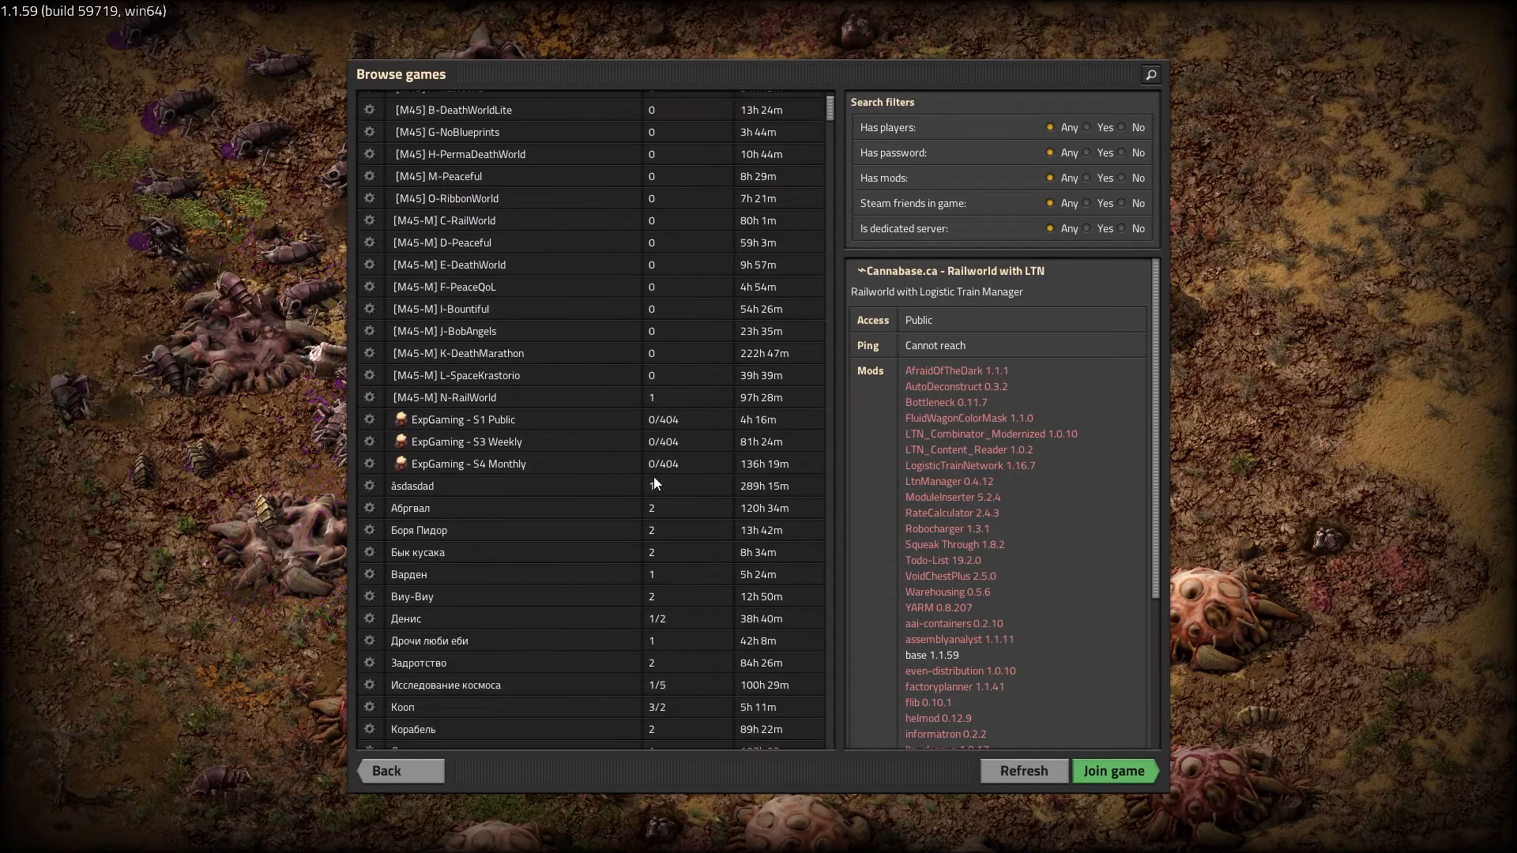